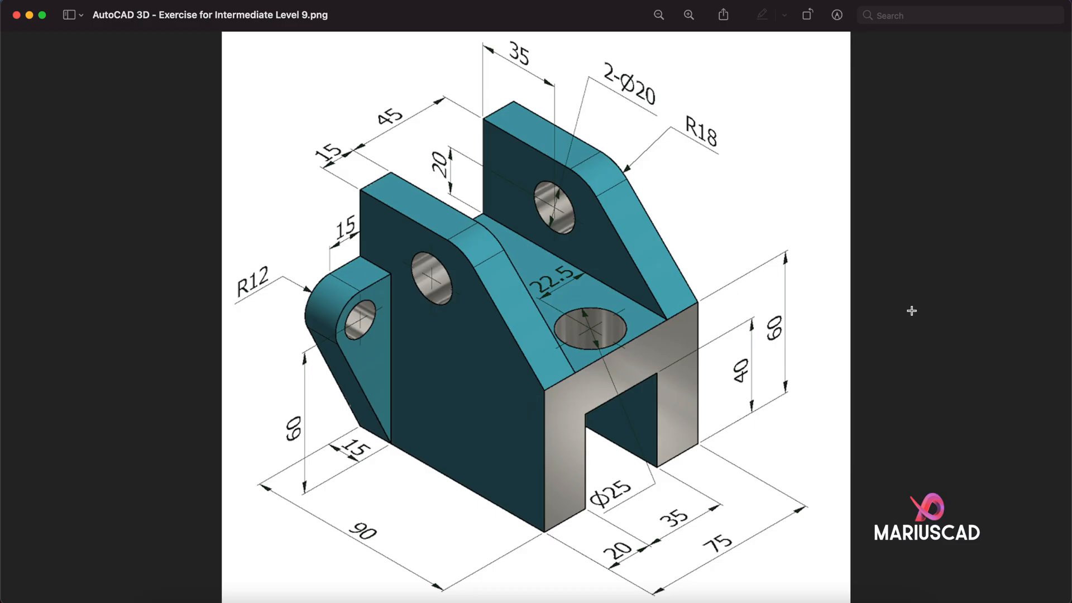
{"action": "mouse_move", "coordinate": [881, 336]}
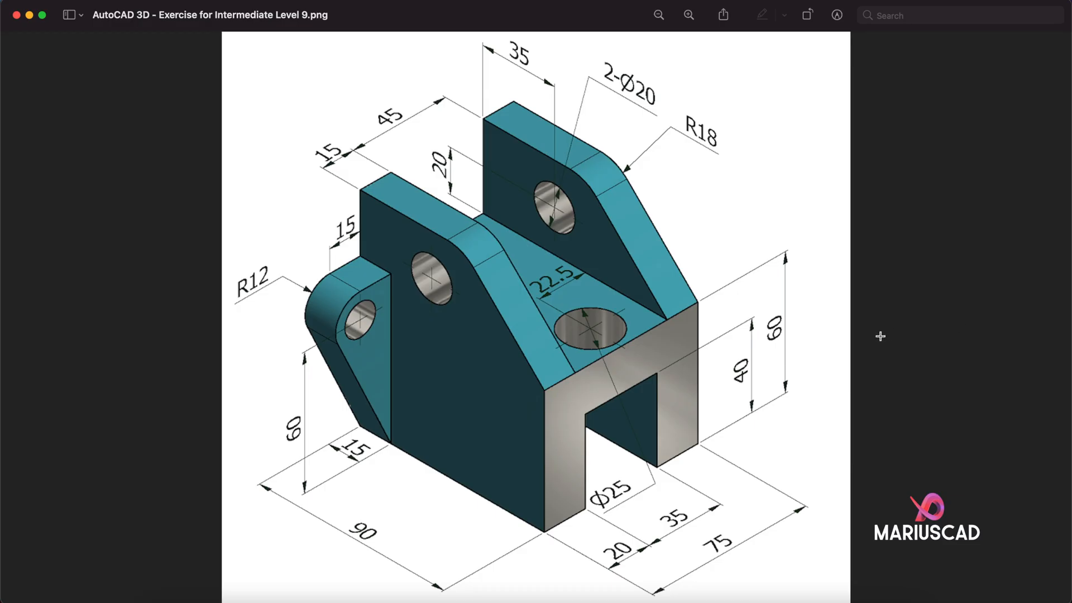
{"action": "mouse_move", "coordinate": [949, 290]}
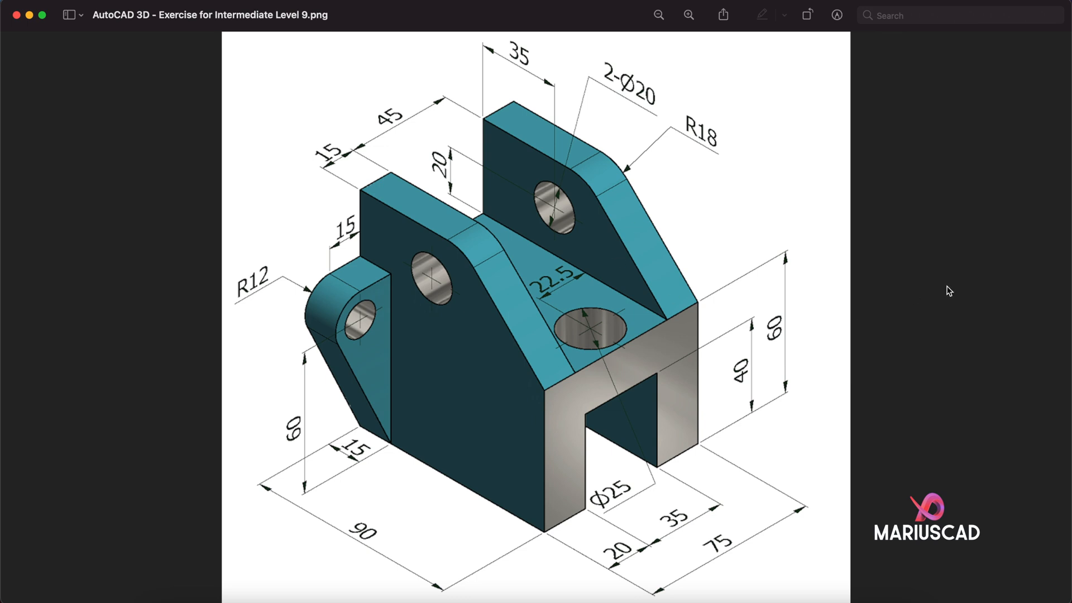
{"action": "mouse_move", "coordinate": [483, 227]}
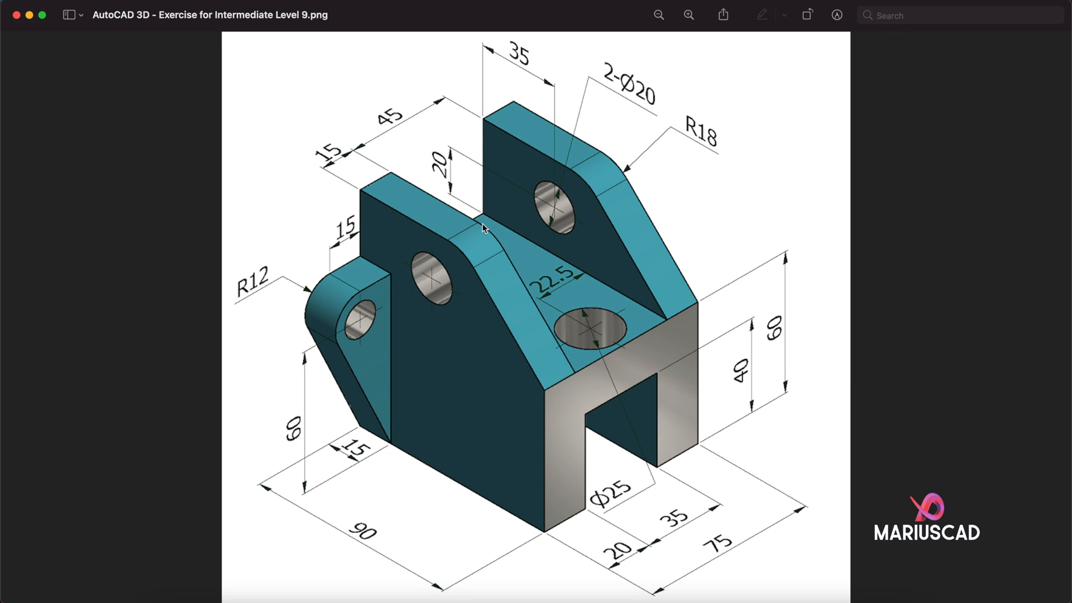
{"action": "mouse_move", "coordinate": [443, 224]}
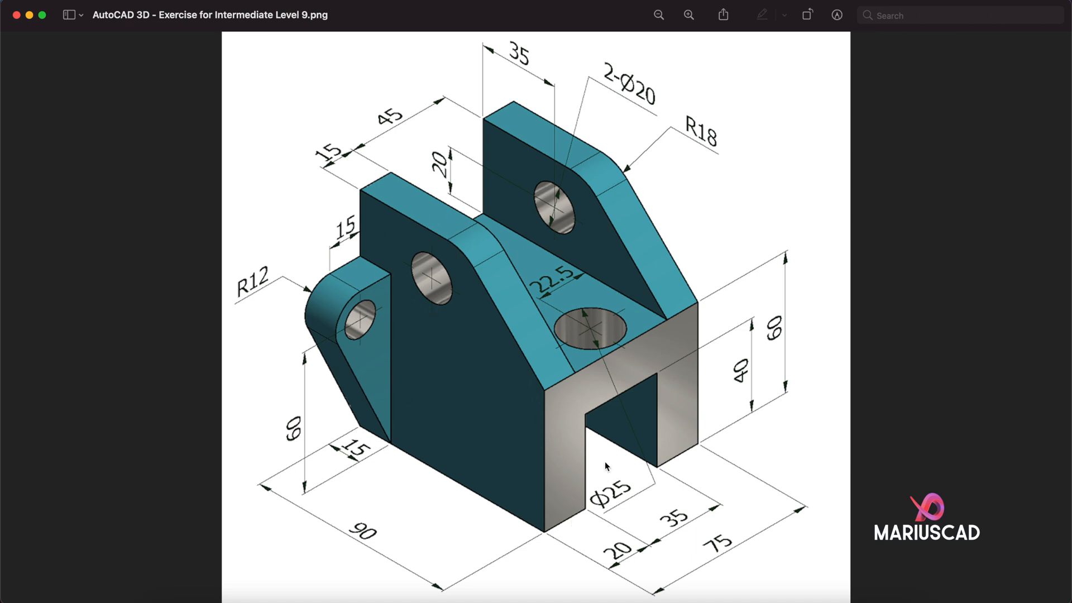
{"action": "mouse_move", "coordinate": [569, 398]}
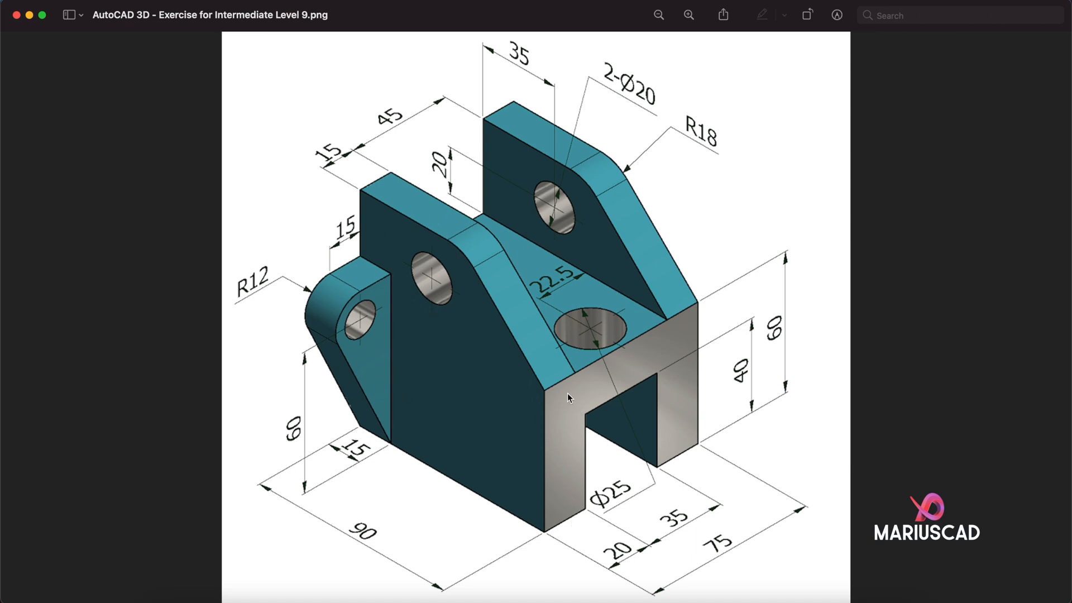
{"action": "mouse_move", "coordinate": [539, 528]}
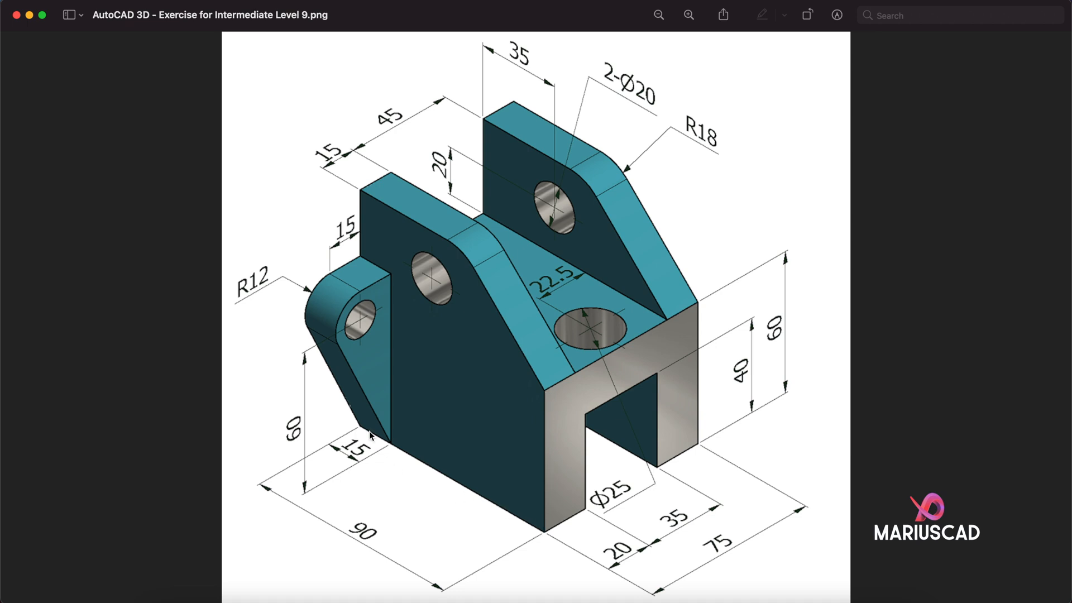
{"action": "mouse_move", "coordinate": [398, 199]}
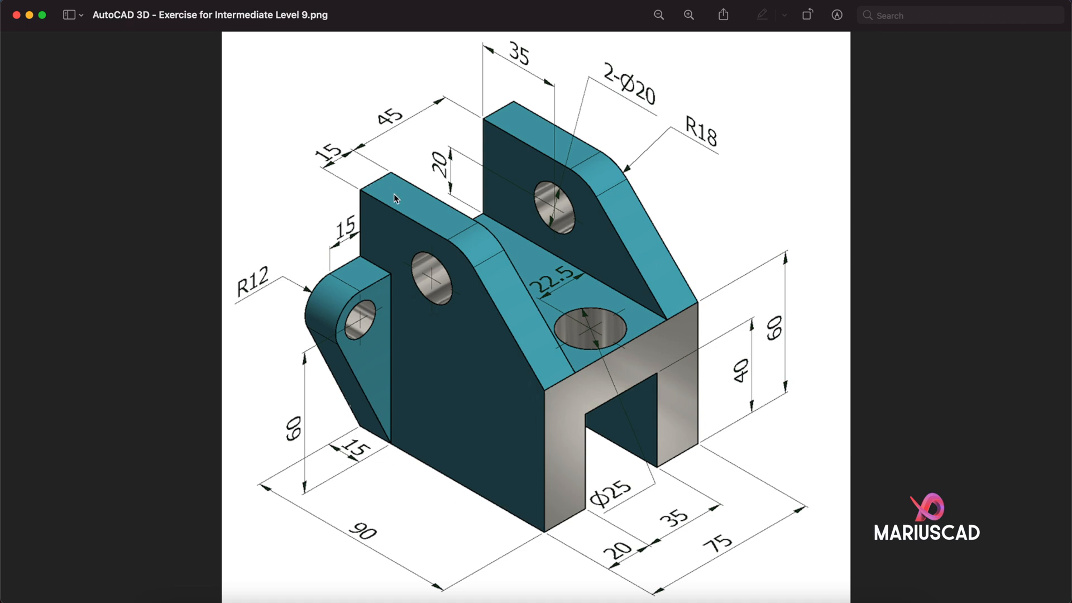
{"action": "mouse_move", "coordinate": [671, 392]}
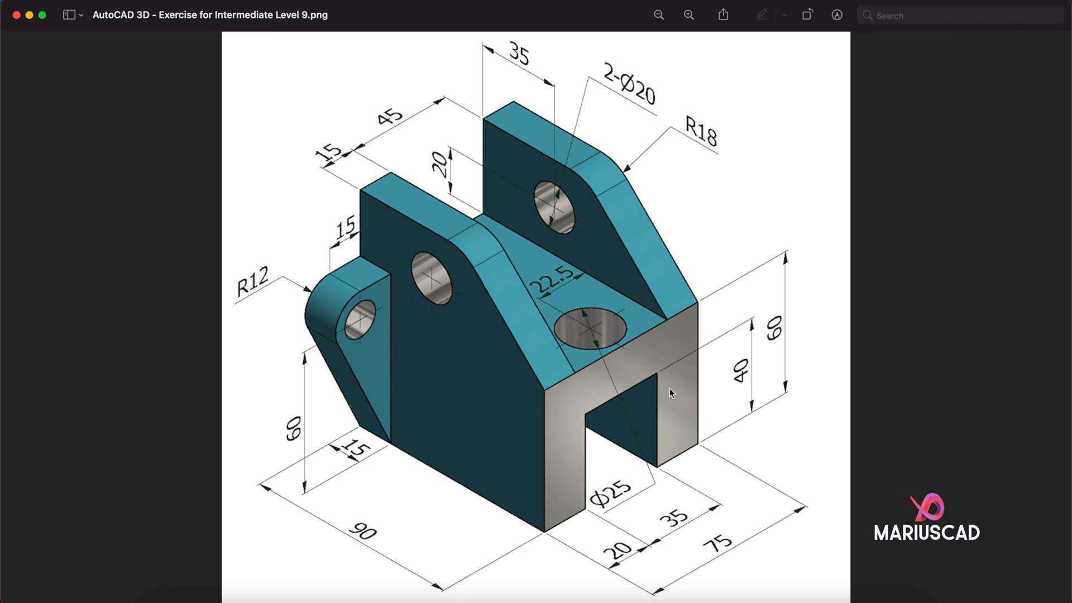
{"action": "mouse_move", "coordinate": [486, 129]}
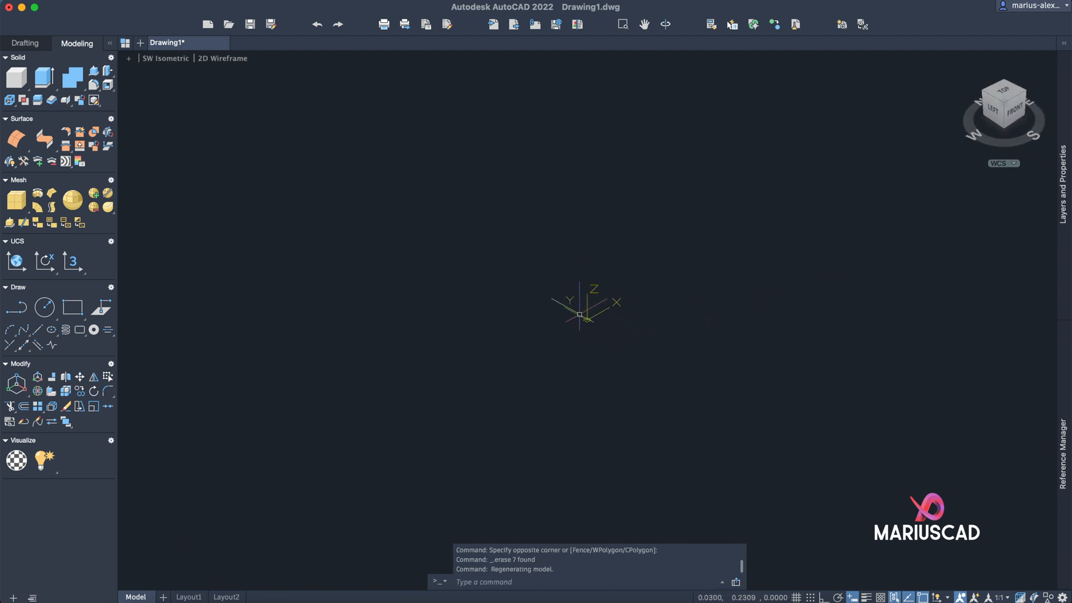
{"action": "mouse_move", "coordinate": [814, 332]}
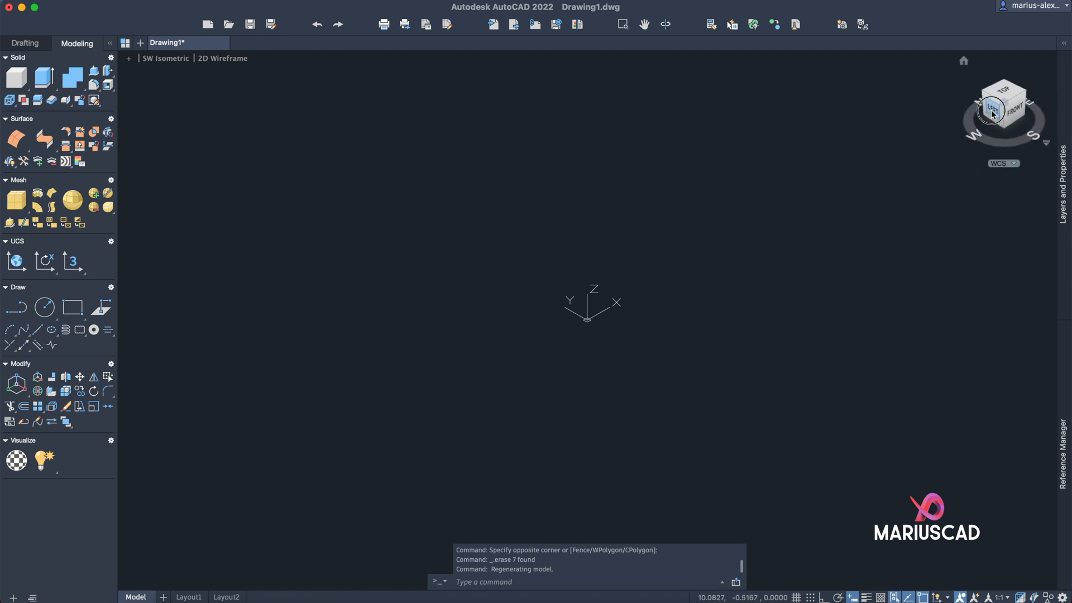
- Align the UCS to the Left view and draw the first 60 and 90 profile lines from 0,0
{"action": "left_click", "coordinate": [992, 110]}
{"action": "type", "text": "vie"}
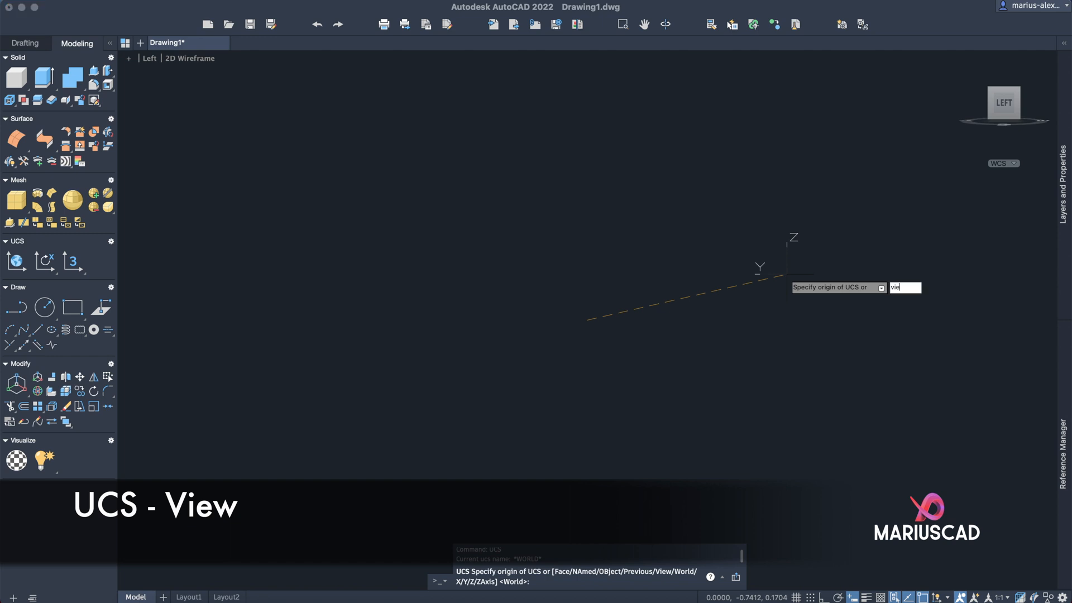
{"action": "key", "text": "Return"}
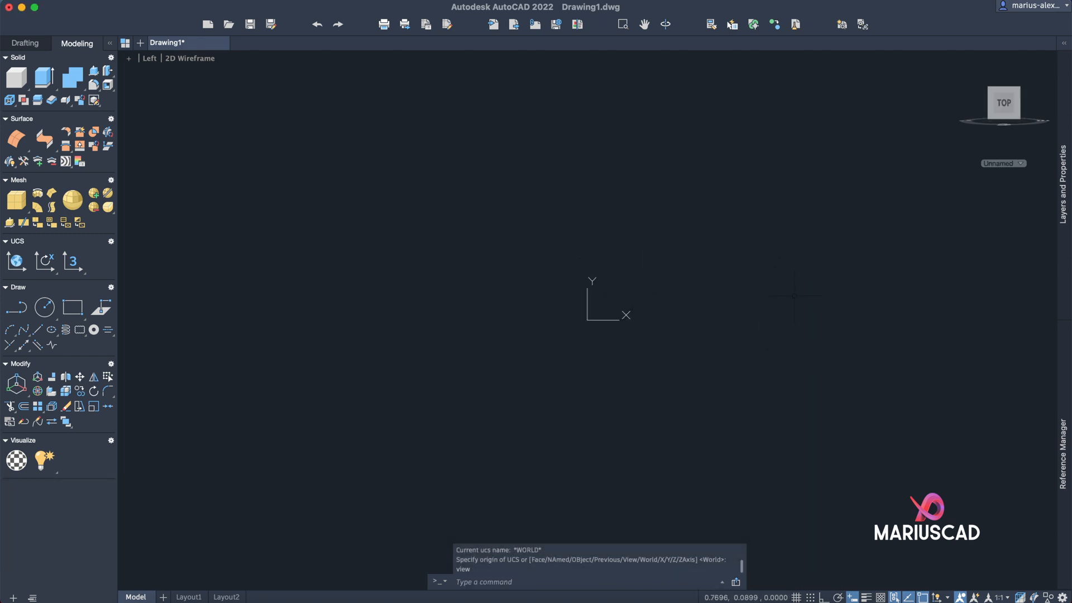
{"action": "type", "text": "li"}
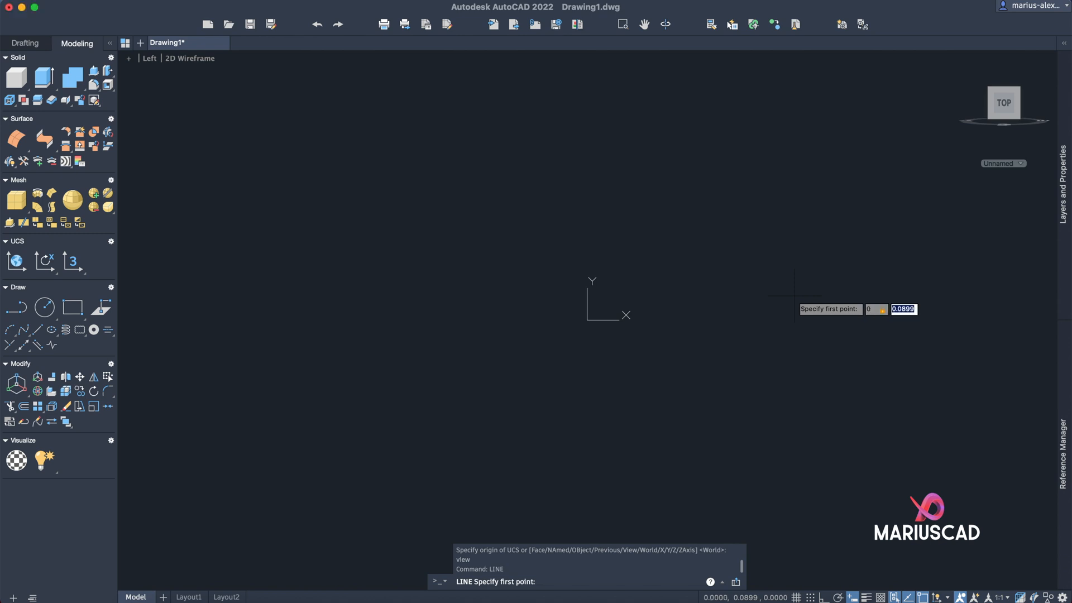
{"action": "left_click", "coordinate": [590, 323]}
{"action": "type", "text": "98"}
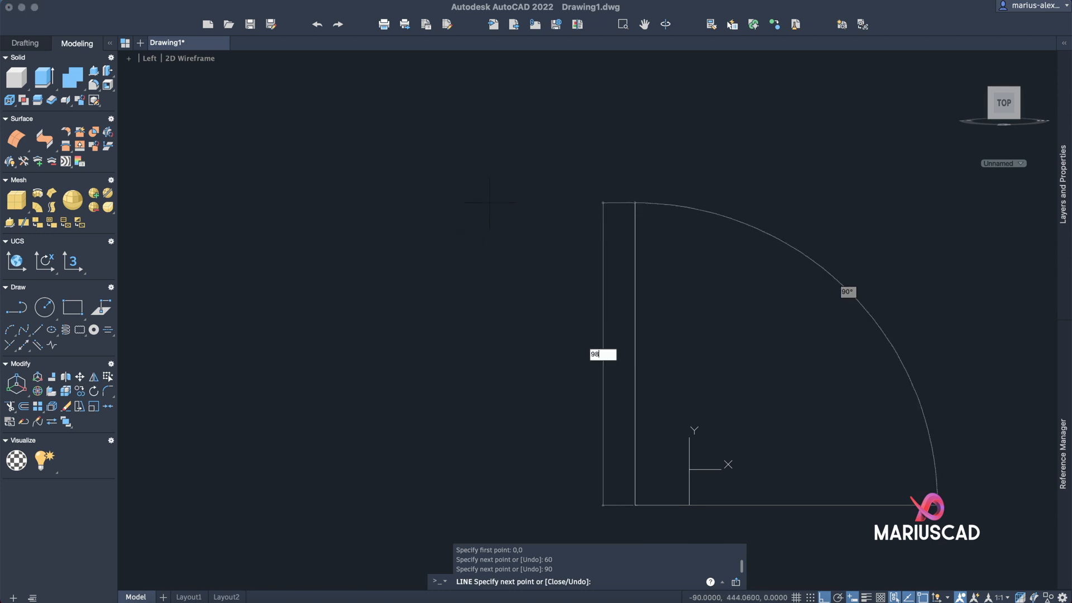
{"action": "key", "text": "Return"}
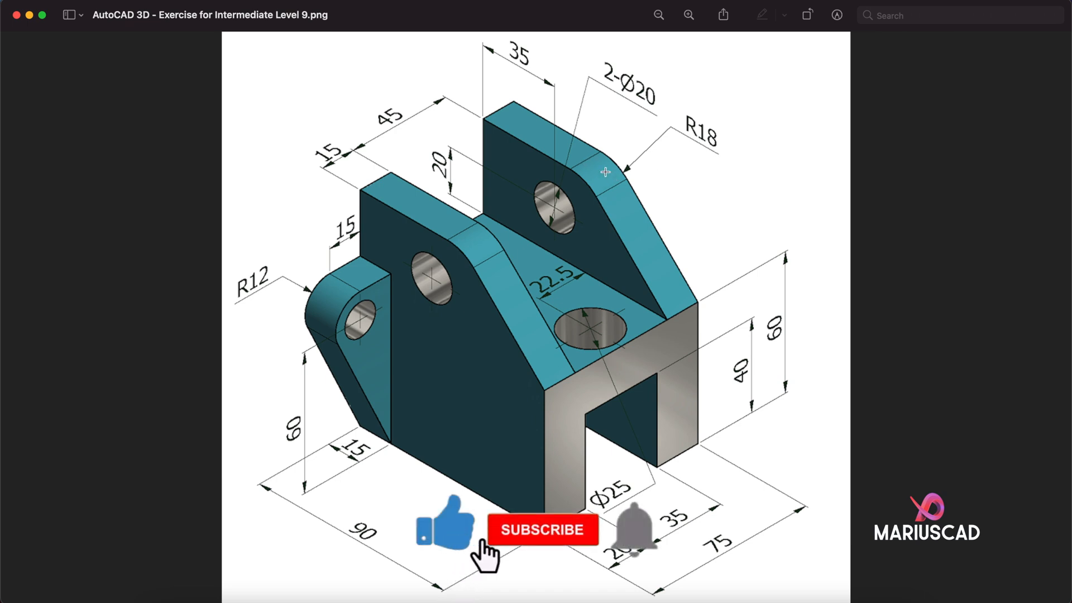
{"action": "left_click", "coordinate": [542, 530]}
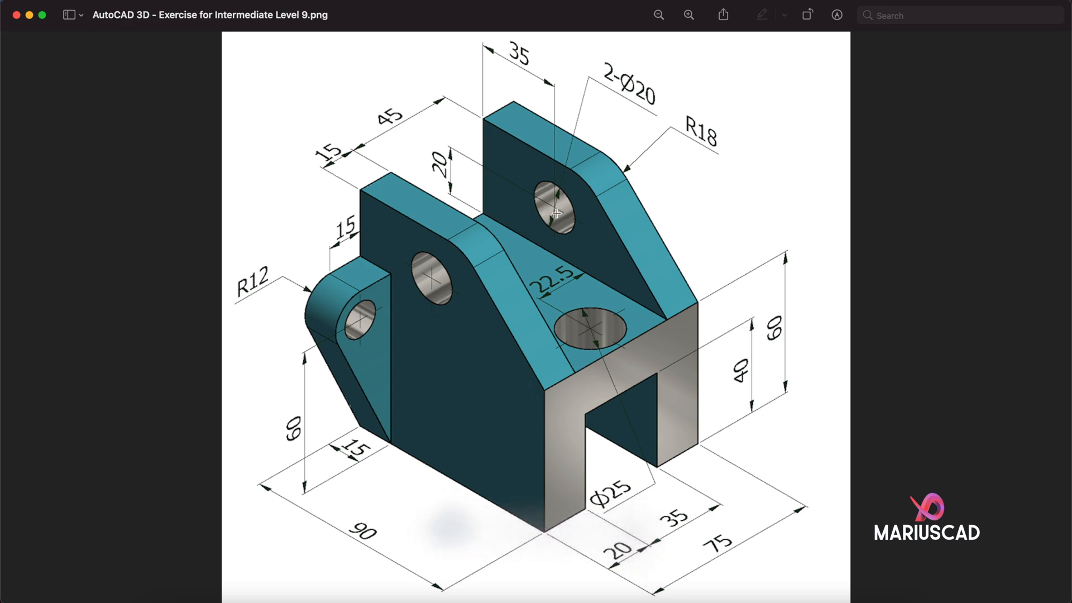
{"action": "mouse_move", "coordinate": [66, 30]}
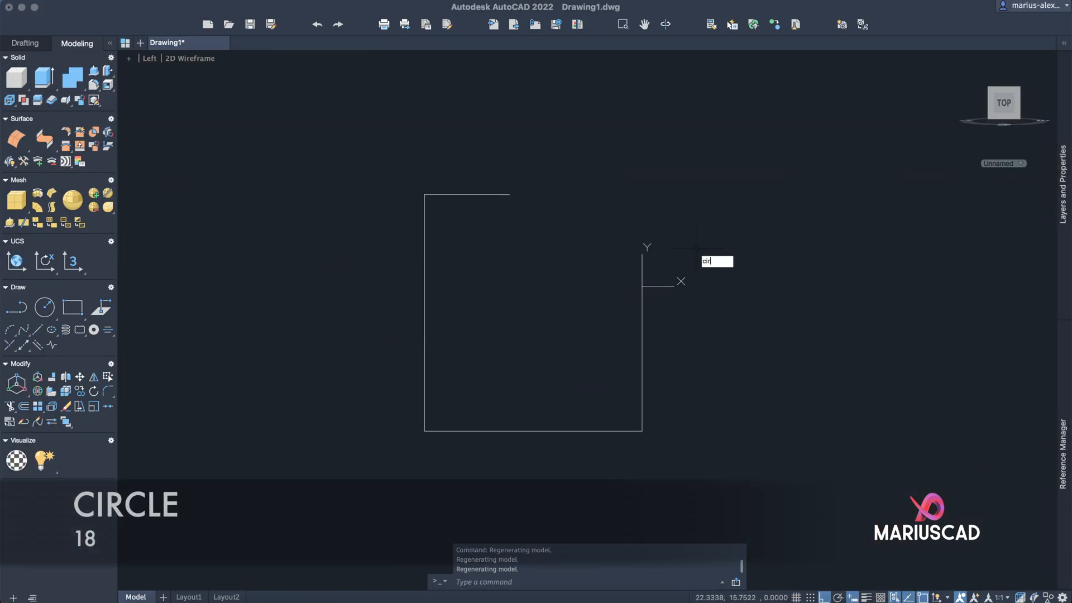
- Add a radius-18 circle inside the profile and move it up against the top edge
{"action": "left_click", "coordinate": [539, 267]}
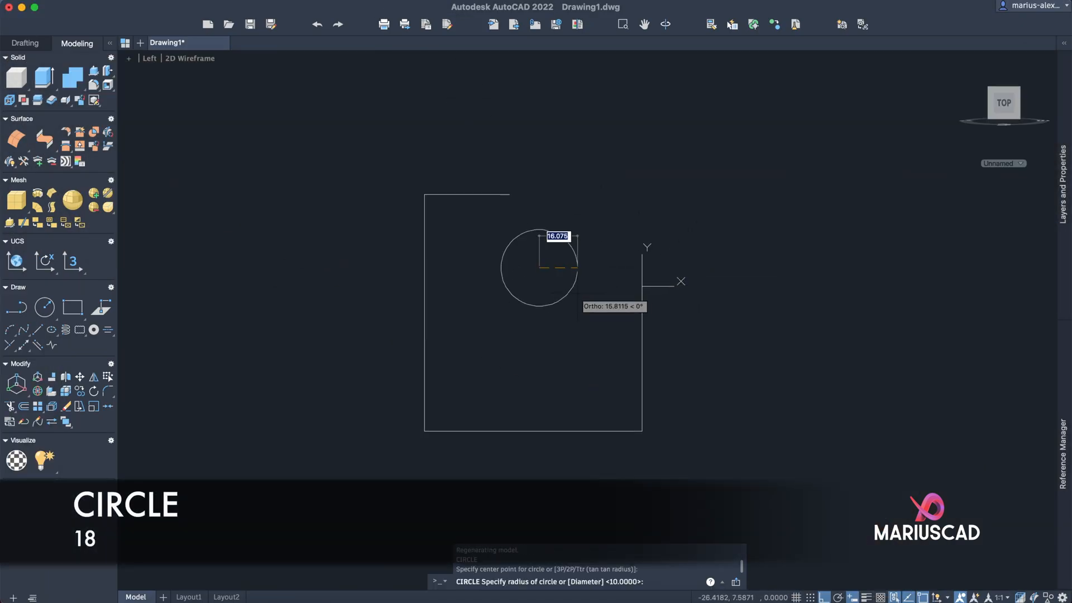
{"action": "type", "text": "18"}
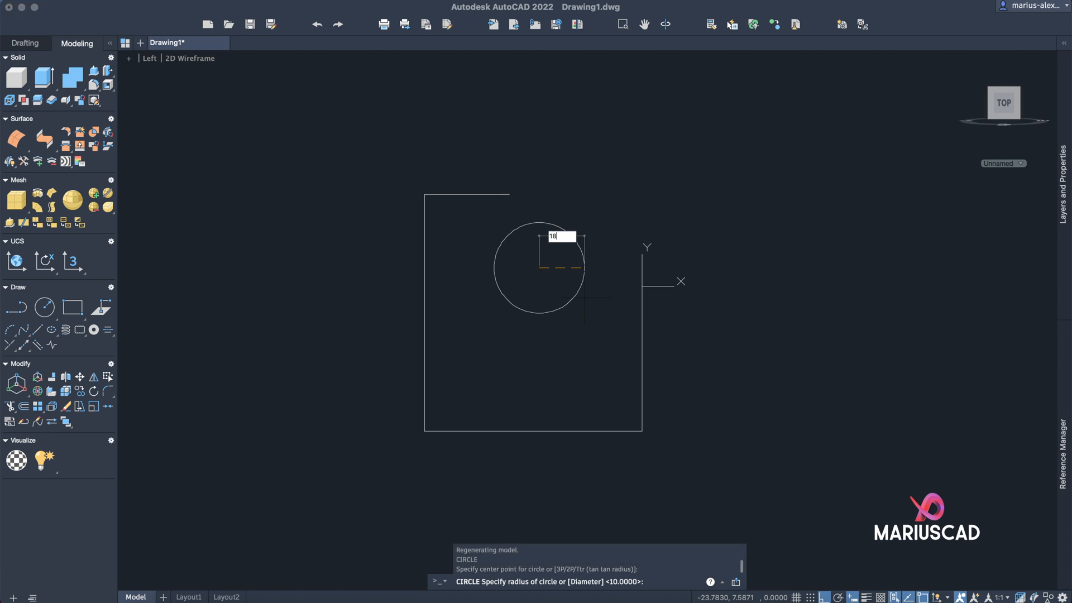
{"action": "key", "text": "Return"}
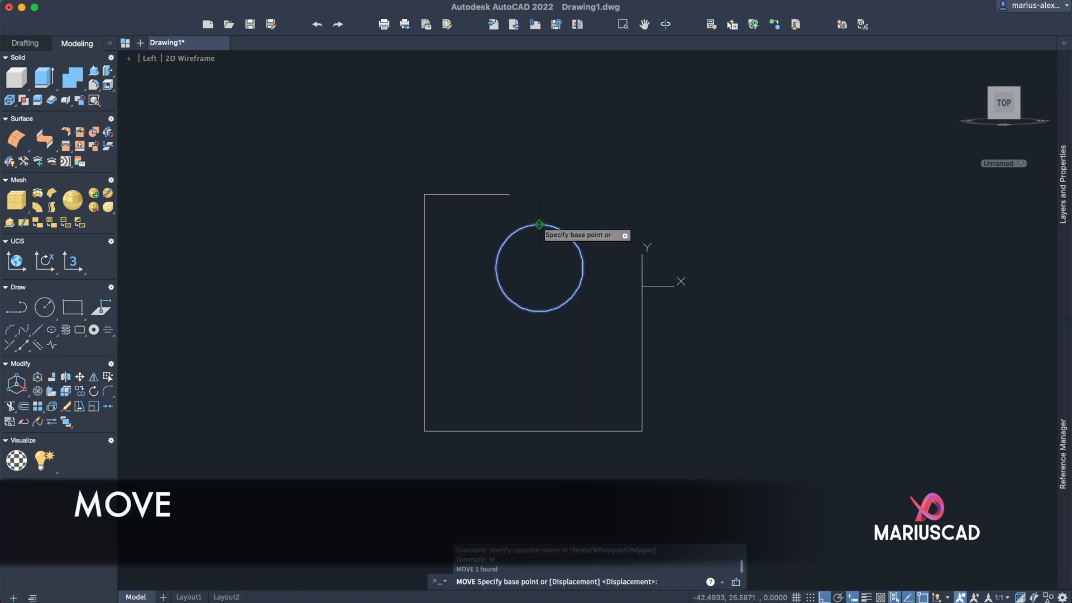
{"action": "left_click", "coordinate": [539, 224]}
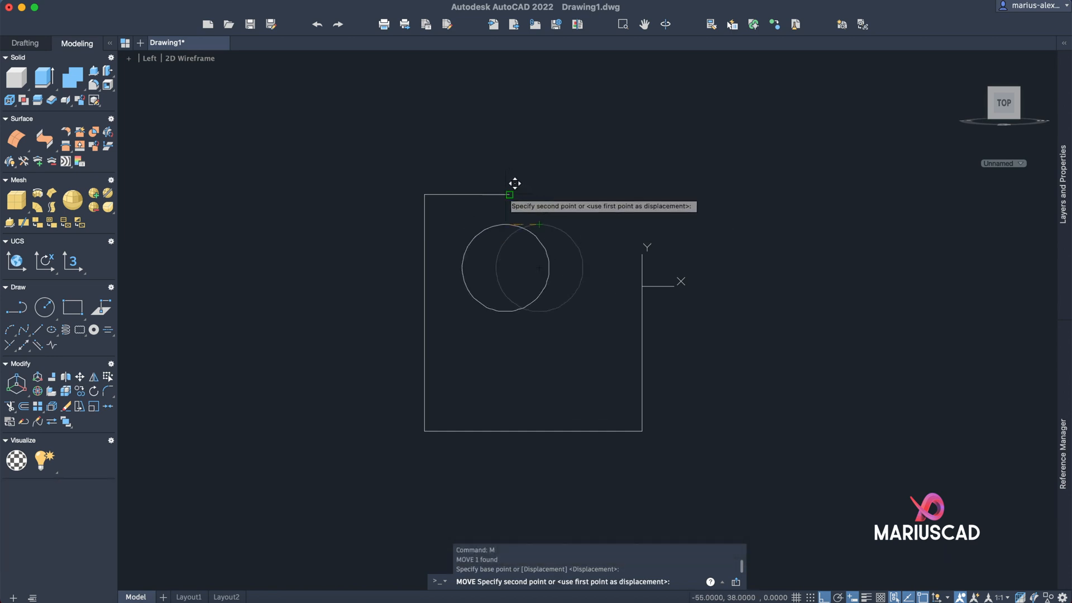
{"action": "key", "text": "Escape"}
{"action": "type", "text": "d"}
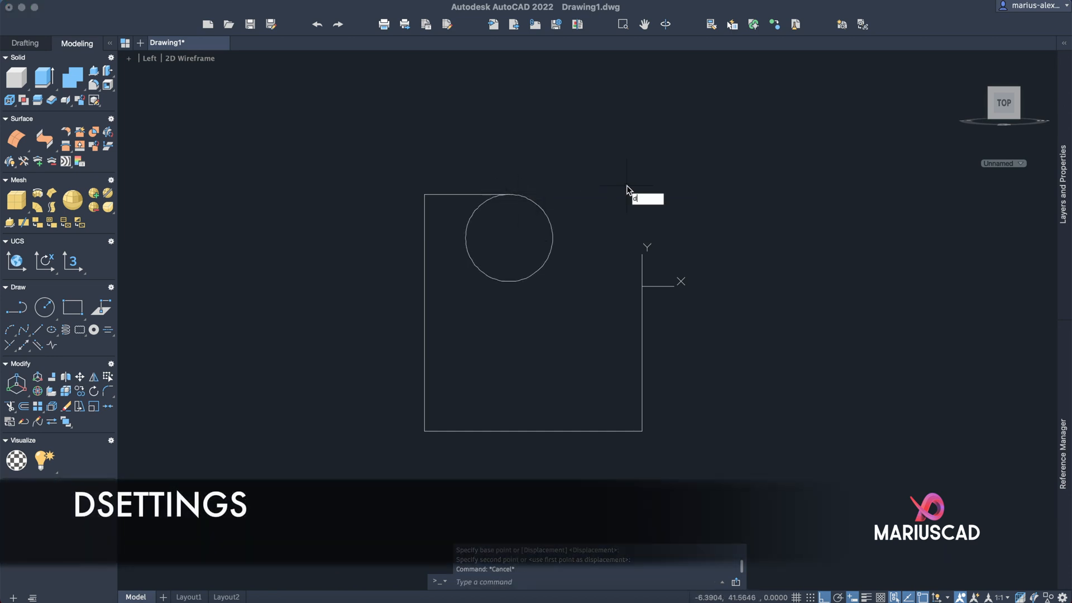
- Enable Object Snap with all snap modes in Drafting Settings
{"action": "key", "text": "Return"}
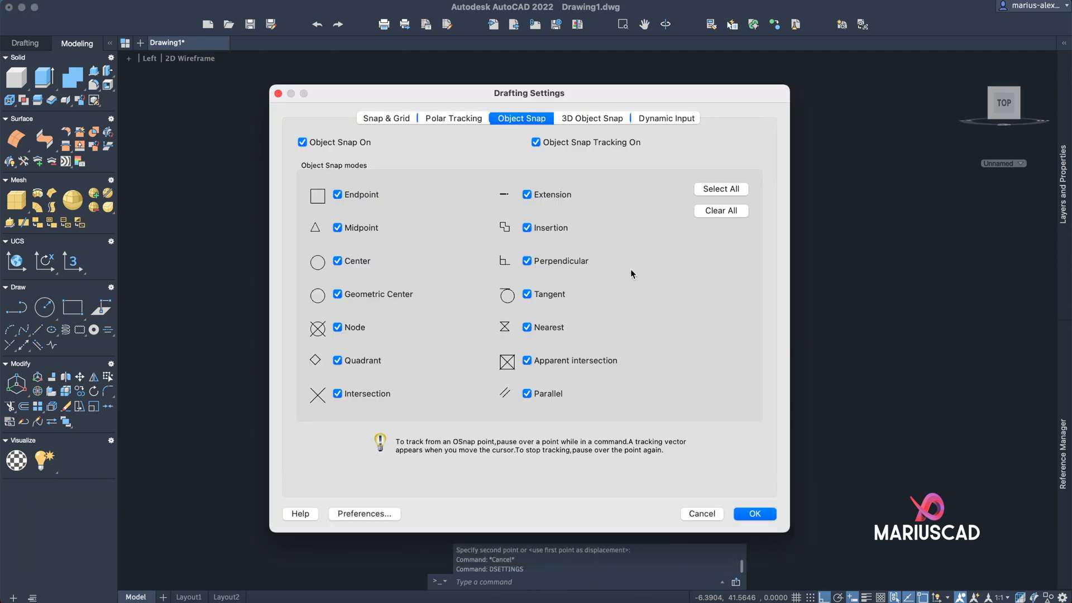
{"action": "mouse_move", "coordinate": [374, 269]}
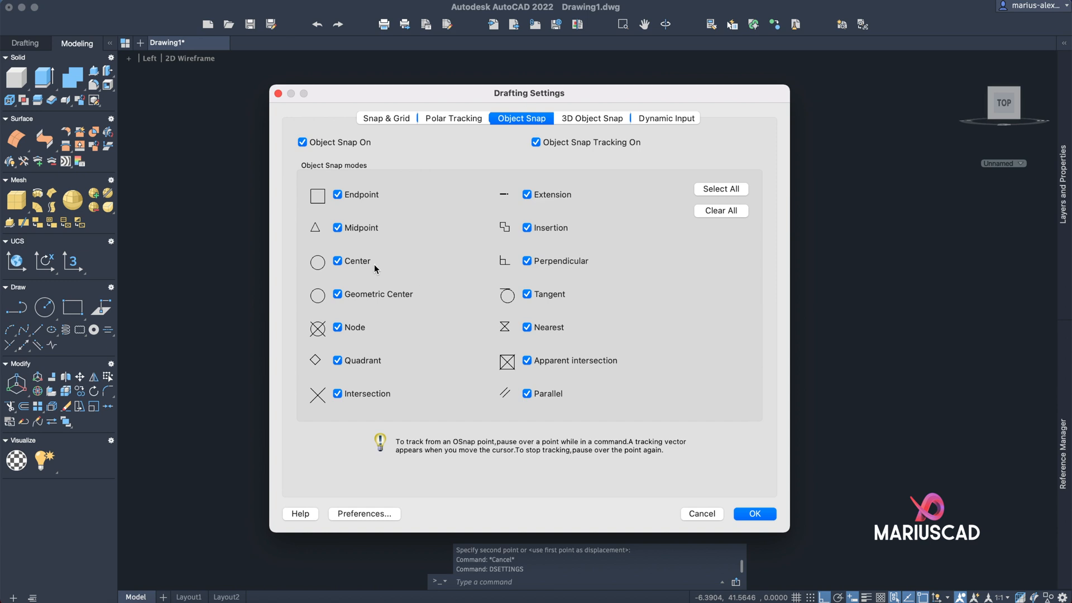
{"action": "mouse_move", "coordinate": [465, 190]}
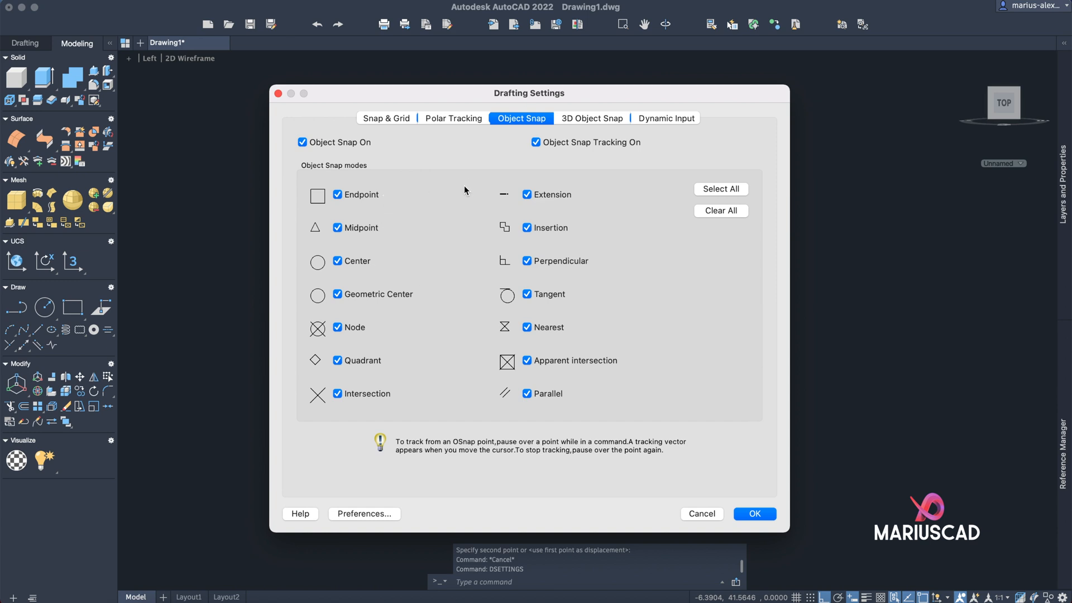
{"action": "mouse_move", "coordinate": [555, 277]}
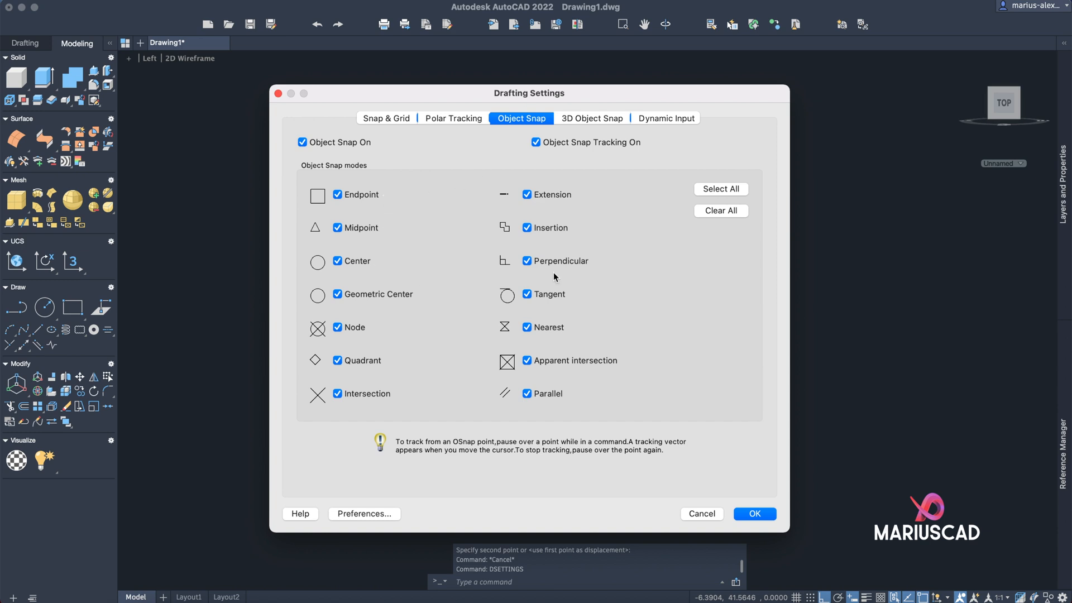
{"action": "left_click", "coordinate": [754, 514]}
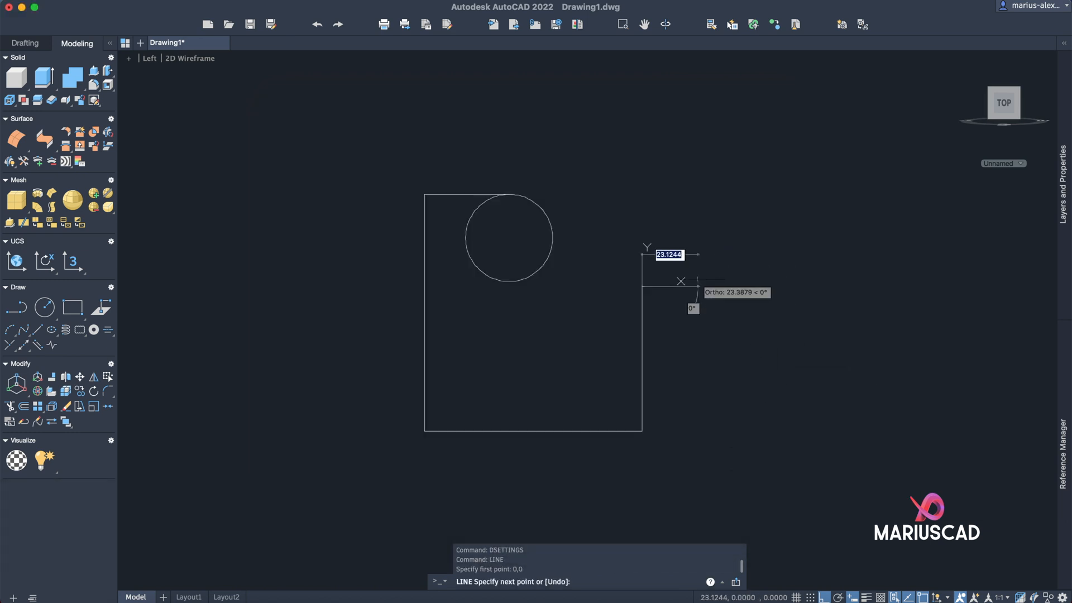
- Draw a line tangent to the circle and trim away the leftover arc and line pieces
{"action": "right_click", "coordinate": [680, 282]}
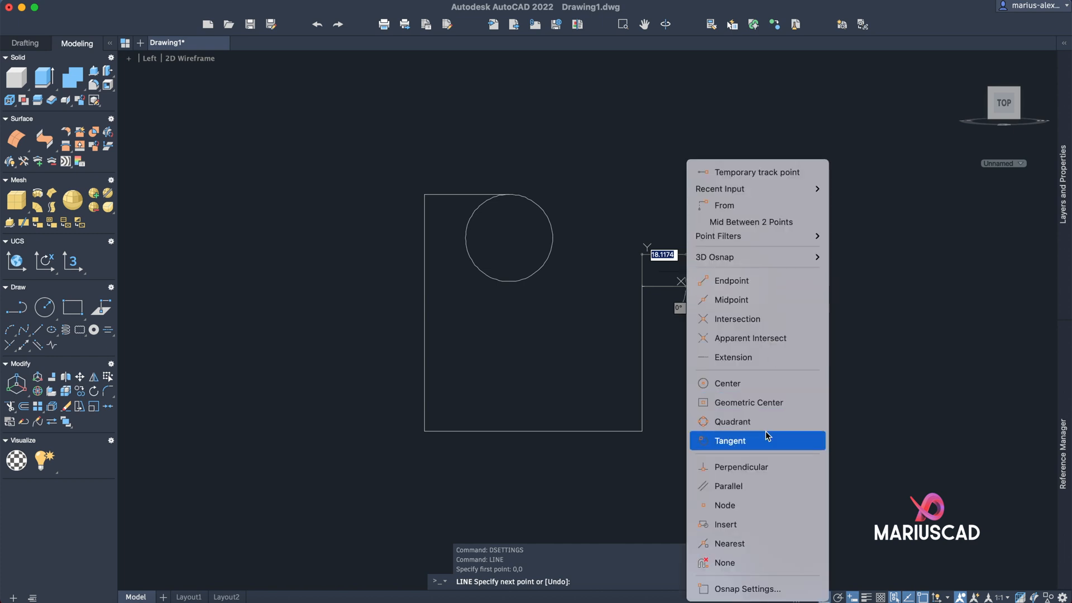
{"action": "left_click", "coordinate": [729, 440]}
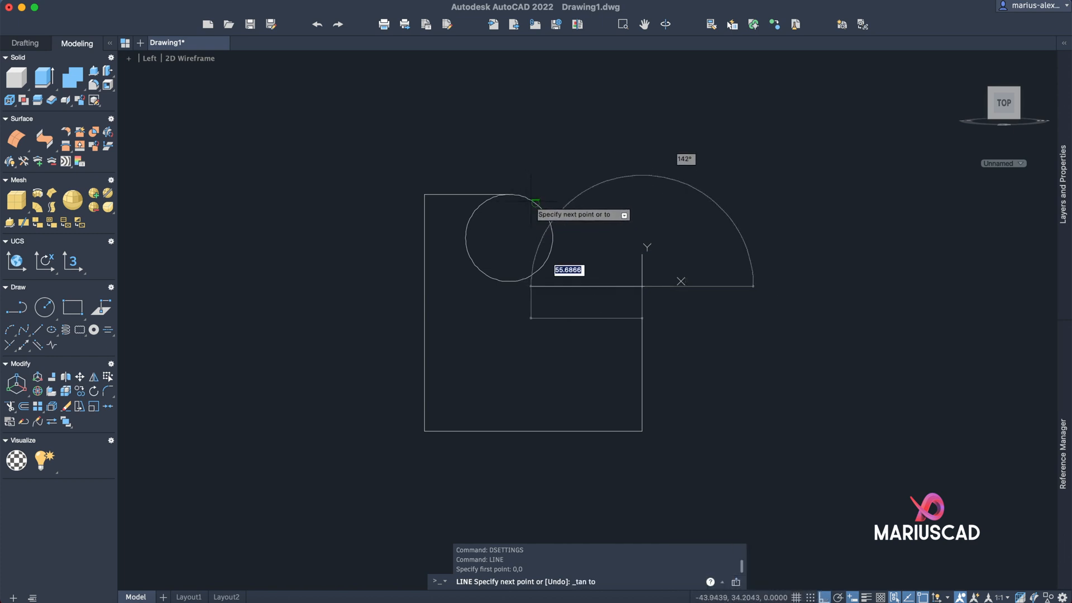
{"action": "key", "text": "Escape"}
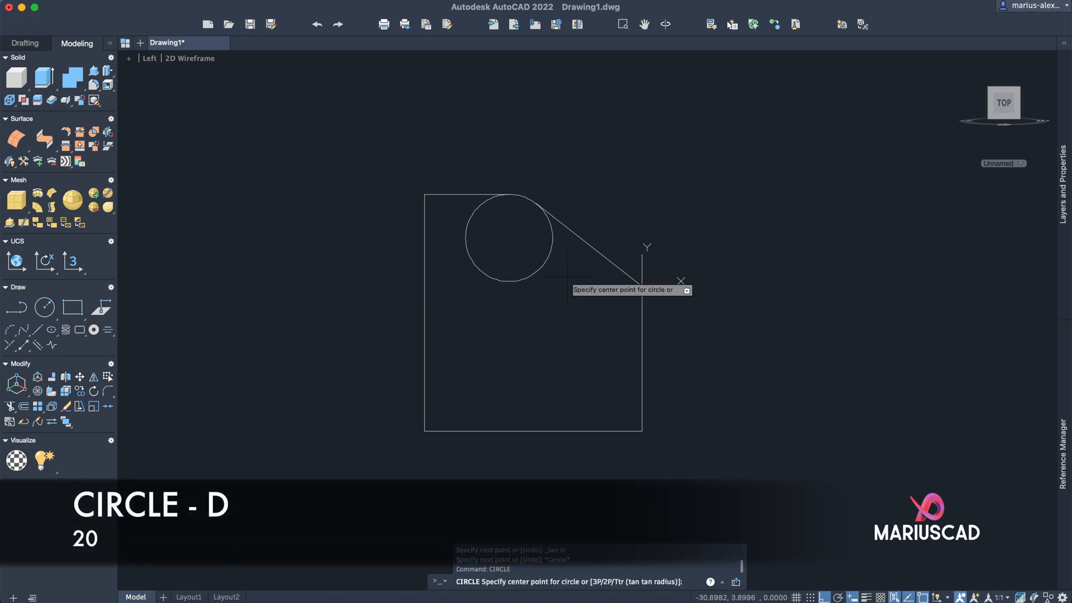
{"action": "mouse_move", "coordinate": [509, 237]}
{"action": "type", "text": "t"}
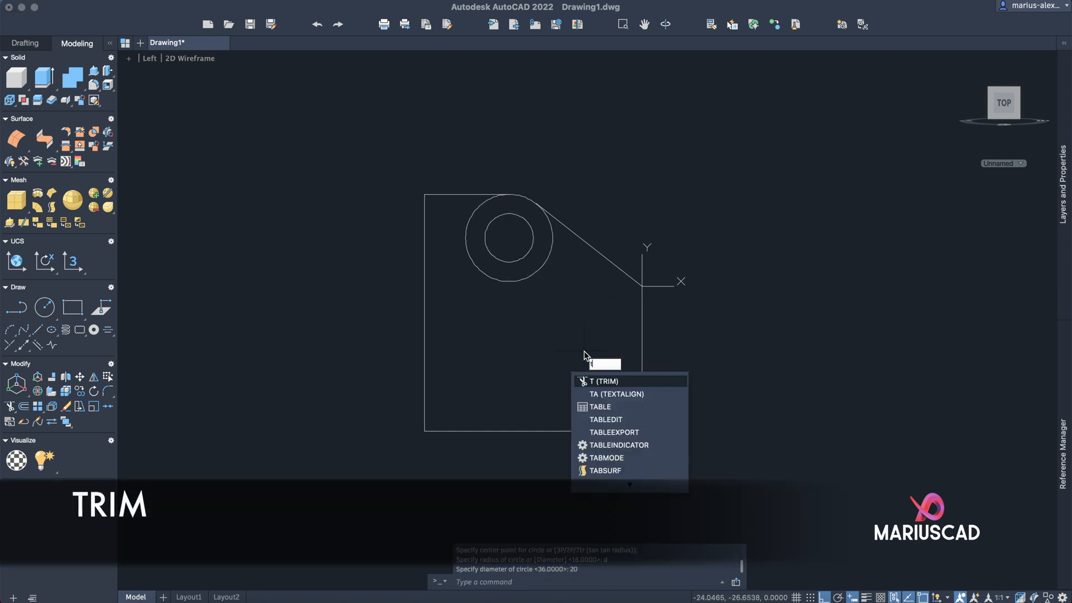
{"action": "left_click", "coordinate": [603, 380]}
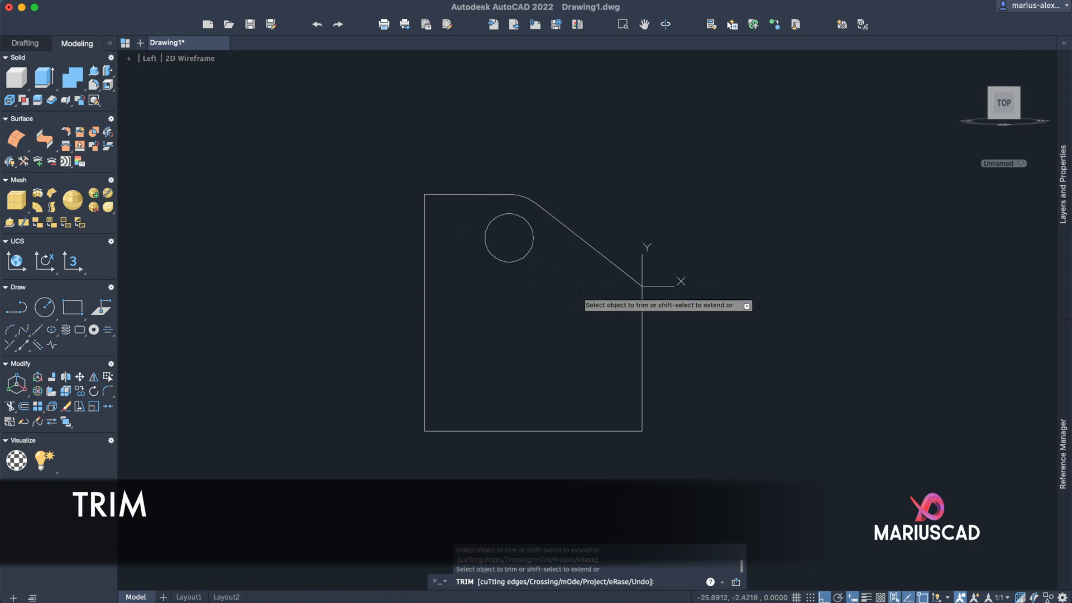
{"action": "key", "text": "Escape"}
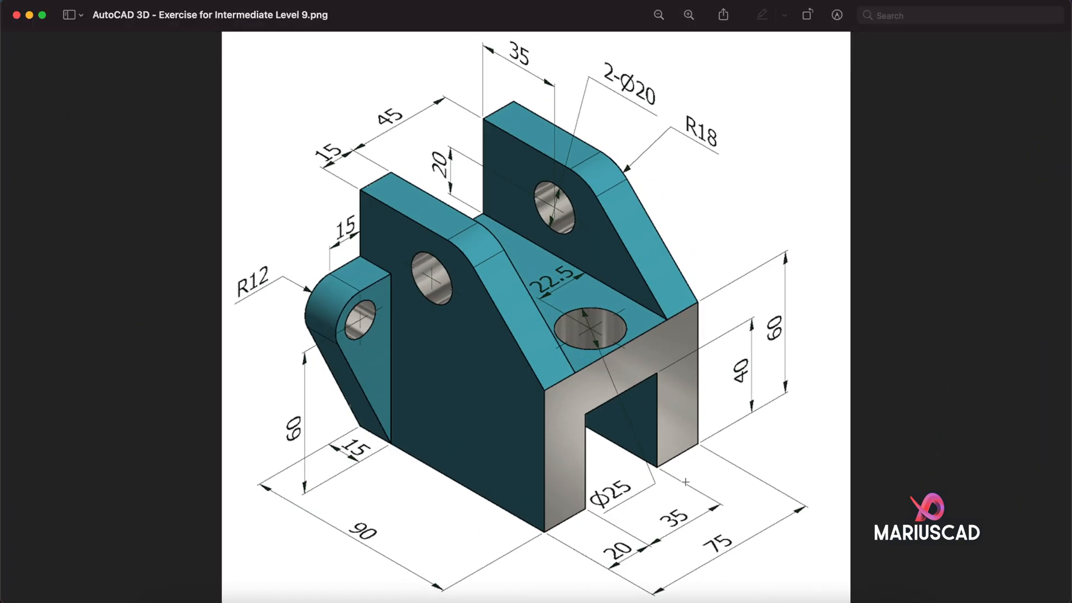
{"action": "mouse_move", "coordinate": [729, 556]}
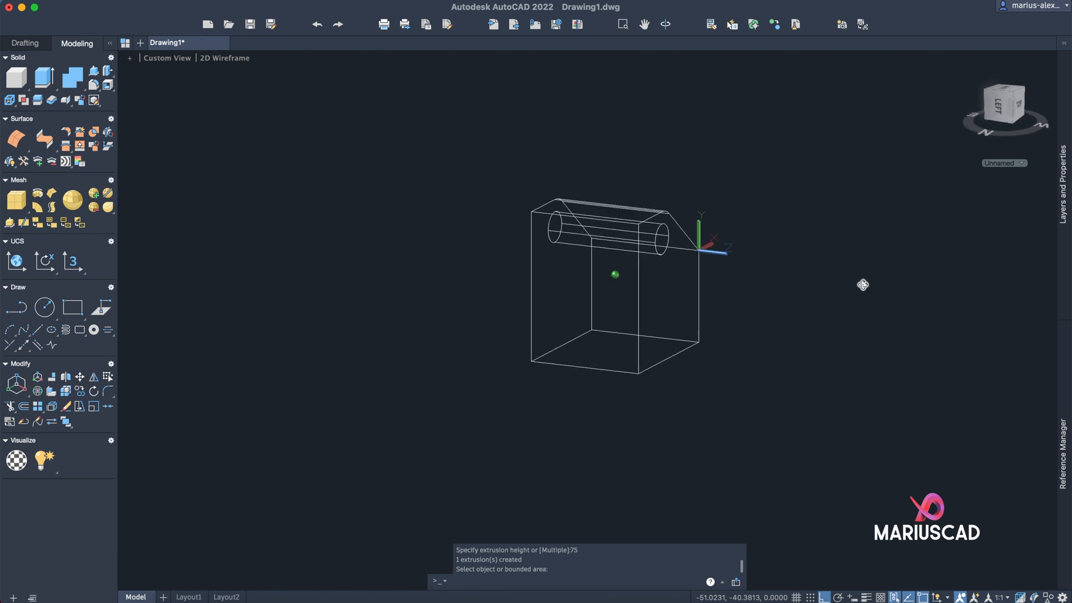
- Move the UCS origin to the bottom corner of the extruded solid
{"action": "type", "text": "ucs"}
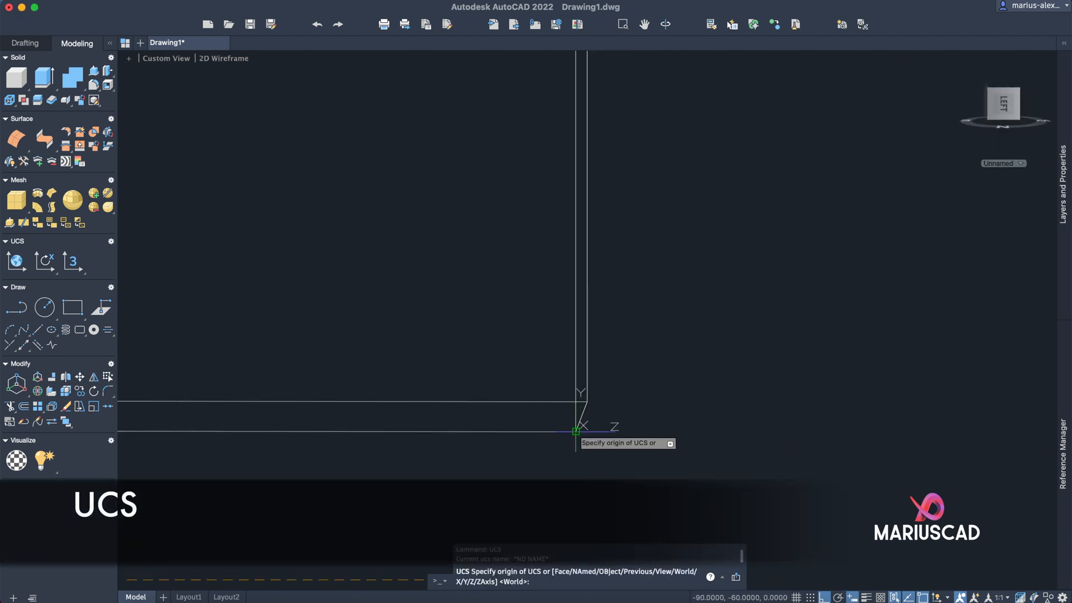
{"action": "left_click", "coordinate": [574, 431]}
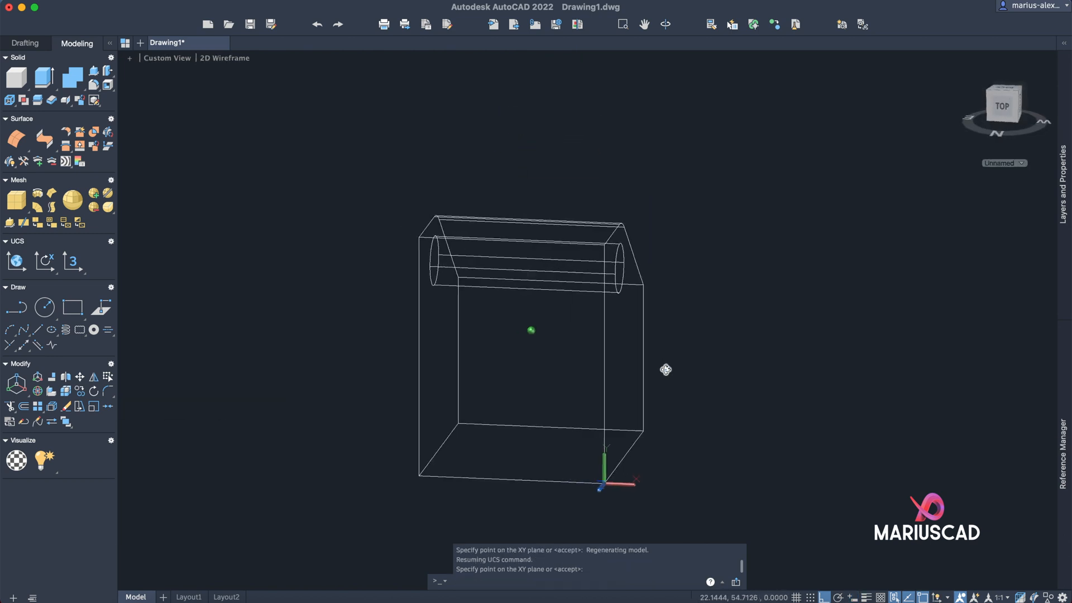
{"action": "left_click", "coordinate": [1003, 106]}
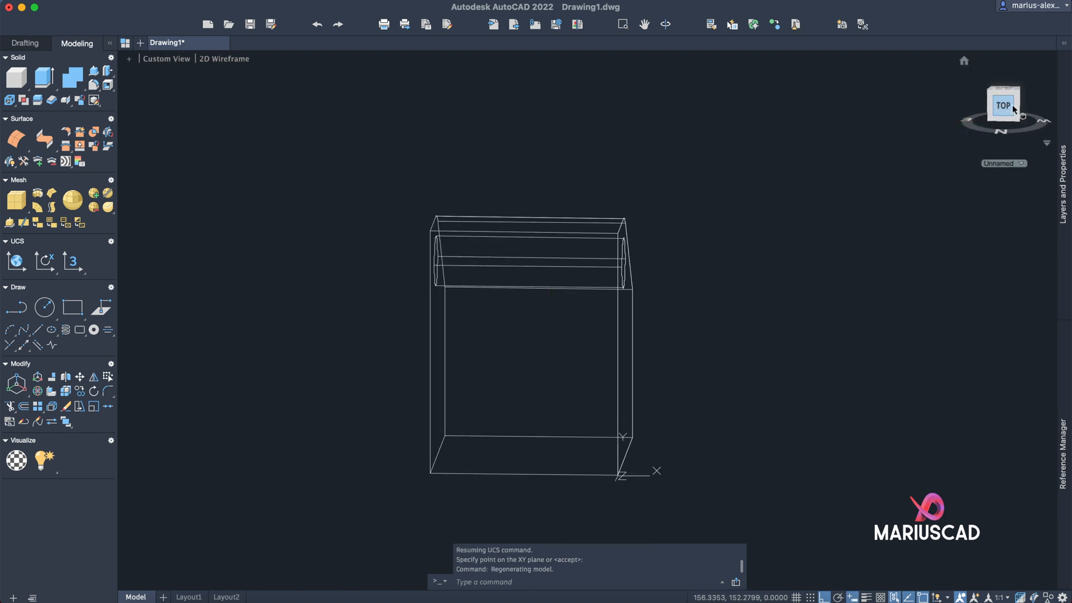
- View the model straight on from one side with the ViewCube
{"action": "left_click", "coordinate": [1003, 106]}
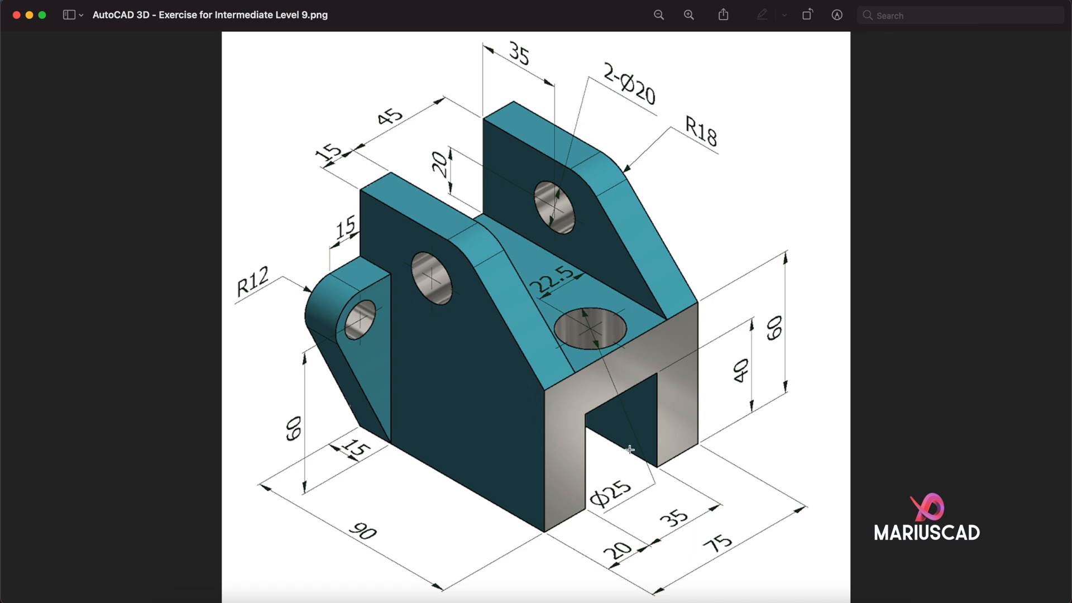
{"action": "mouse_move", "coordinate": [670, 389]}
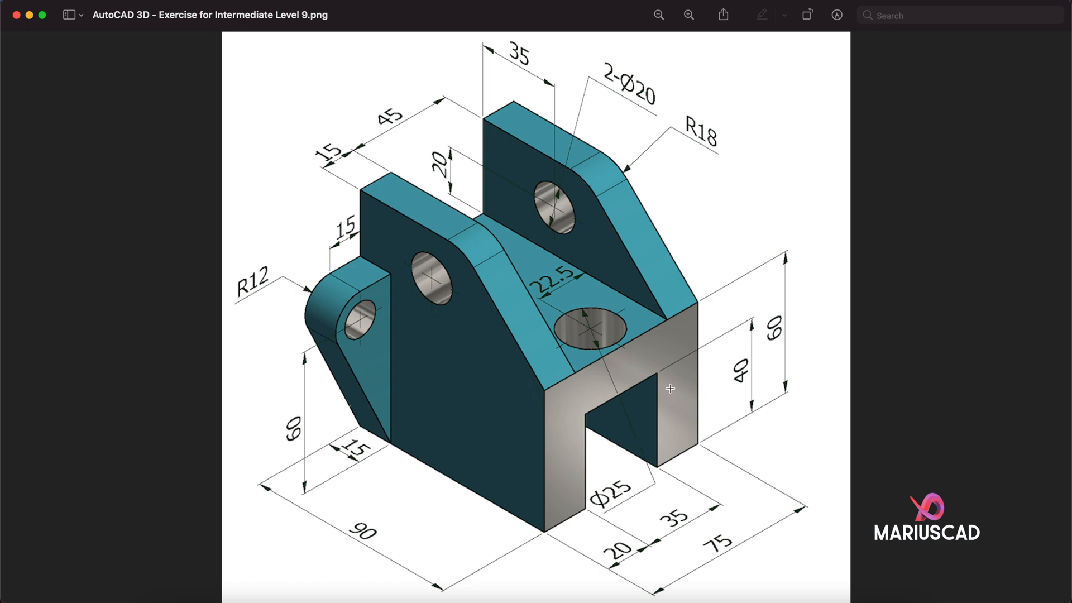
{"action": "mouse_move", "coordinate": [401, 158]}
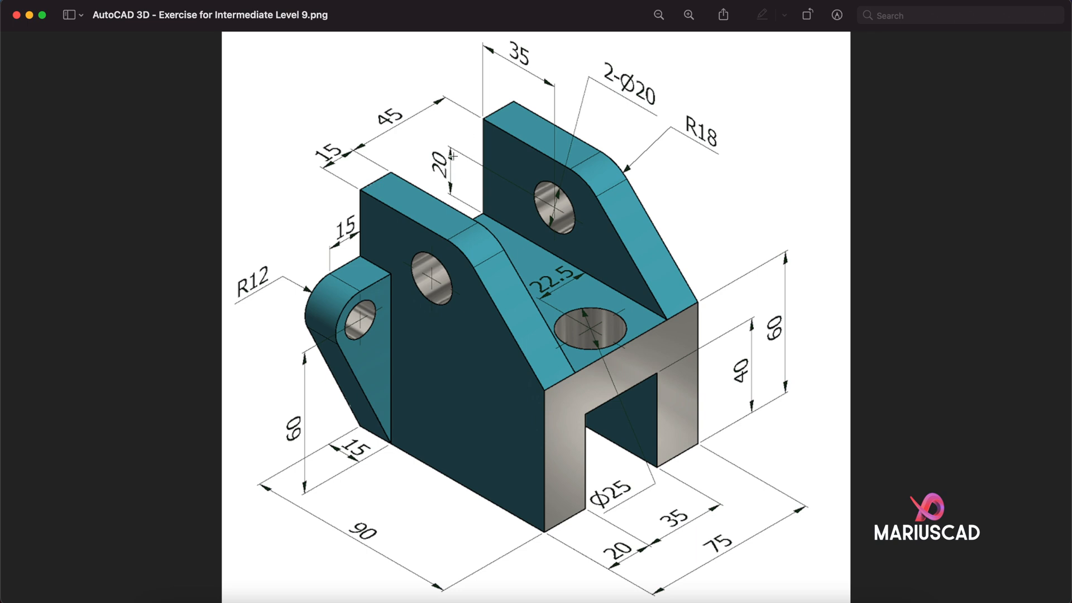
{"action": "mouse_move", "coordinate": [29, 25]}
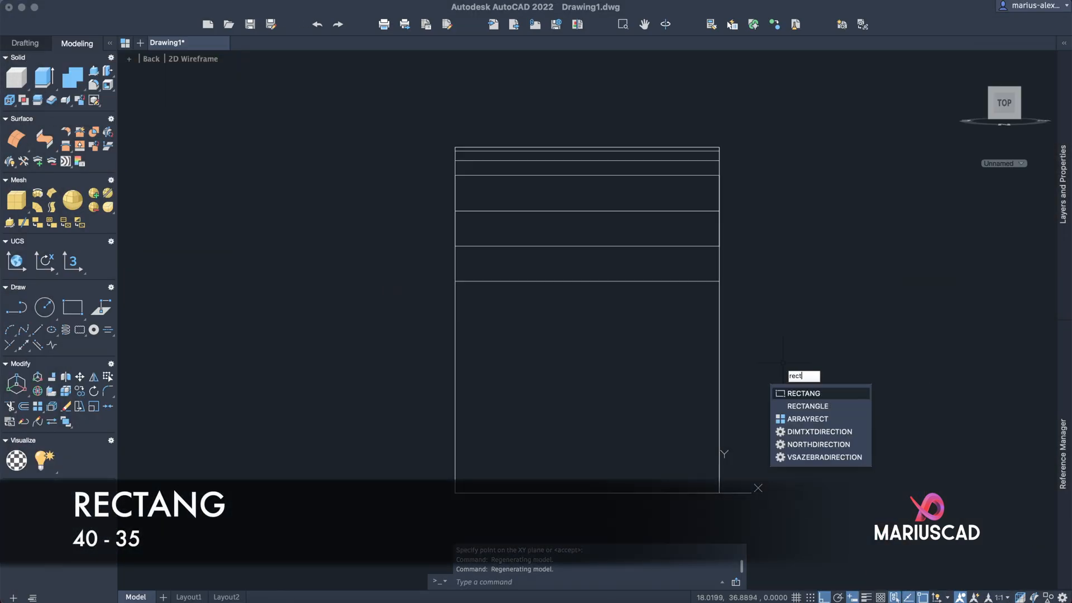
- Draw the 35 by 40 slot rectangle, centre it on the bottom-edge midpoint, and start a second rectangle
{"action": "left_click", "coordinate": [803, 392]}
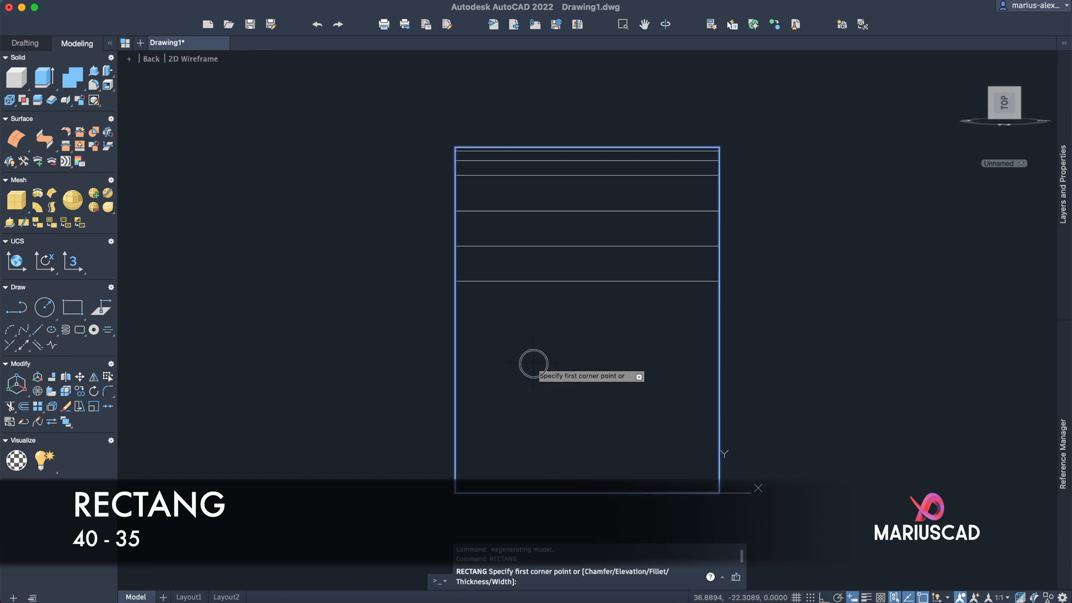
{"action": "left_click", "coordinate": [533, 363]}
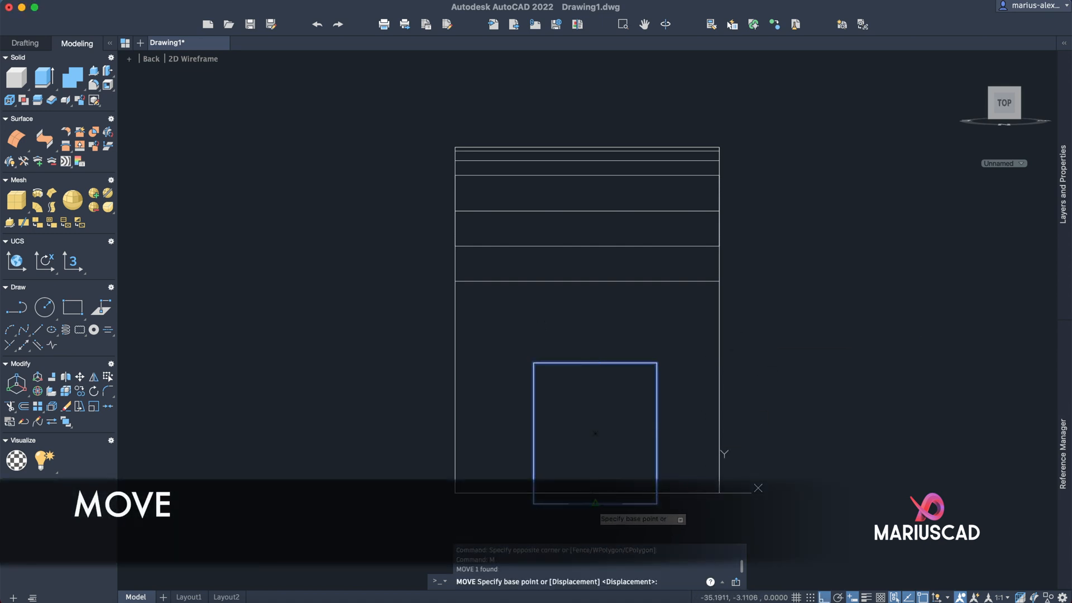
{"action": "left_click", "coordinate": [595, 500]}
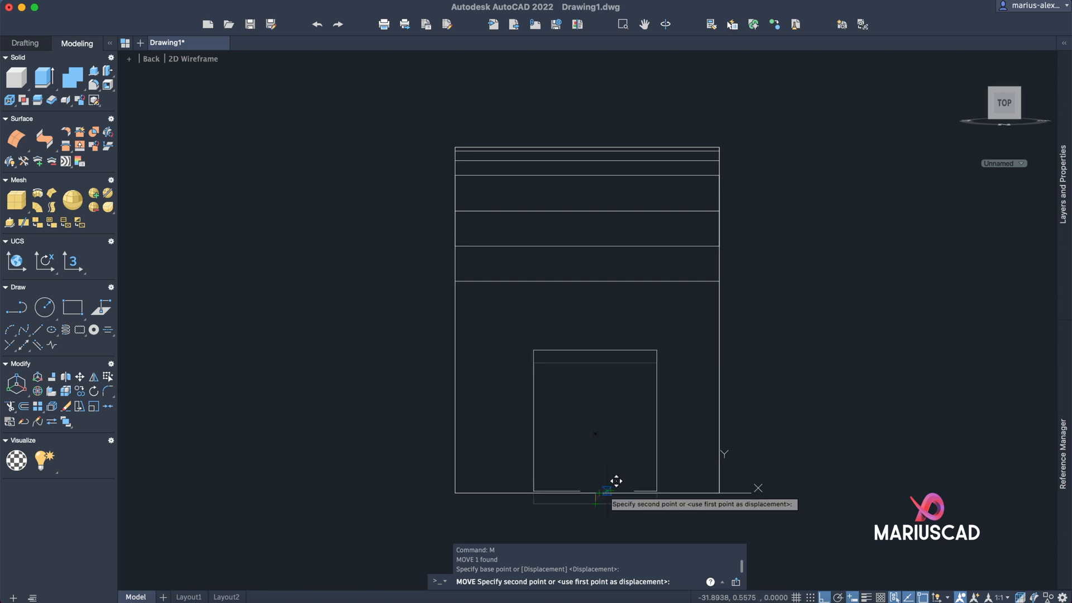
{"action": "right_click", "coordinate": [615, 481]}
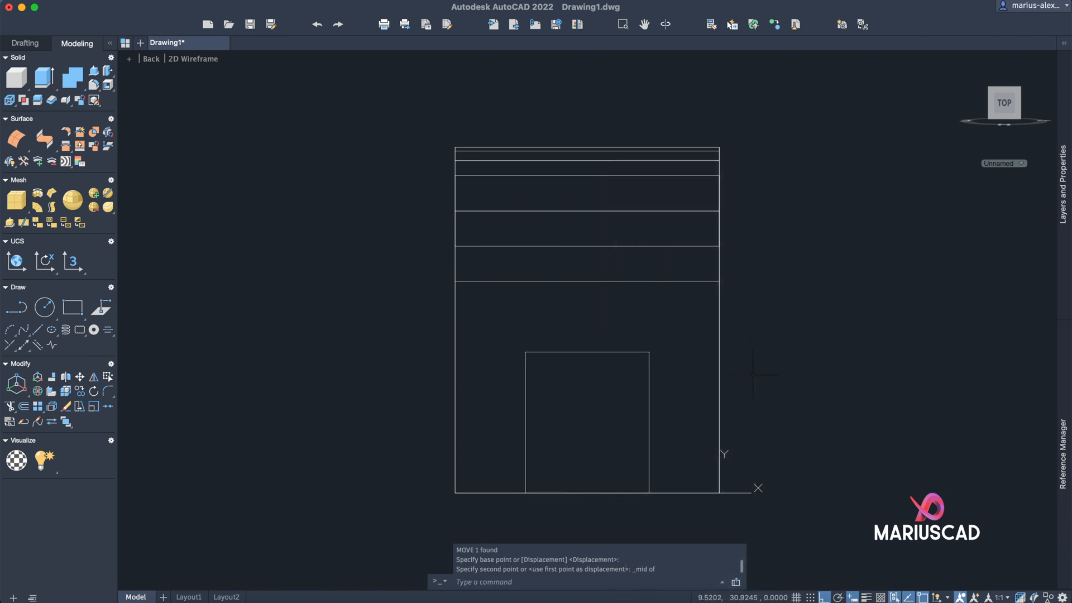
{"action": "mouse_move", "coordinate": [597, 213]}
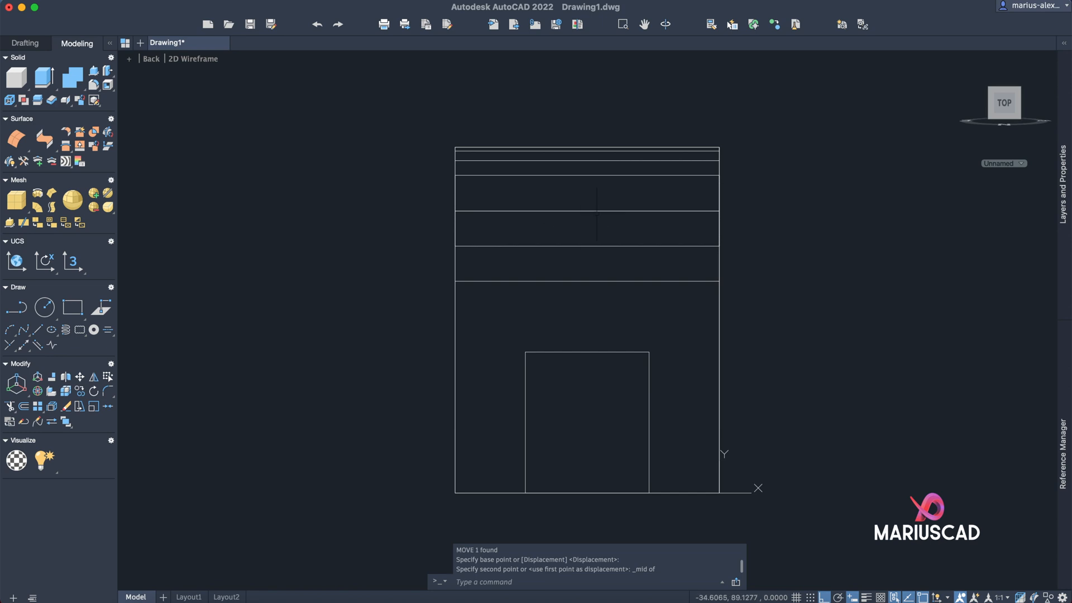
{"action": "type", "text": "rect"}
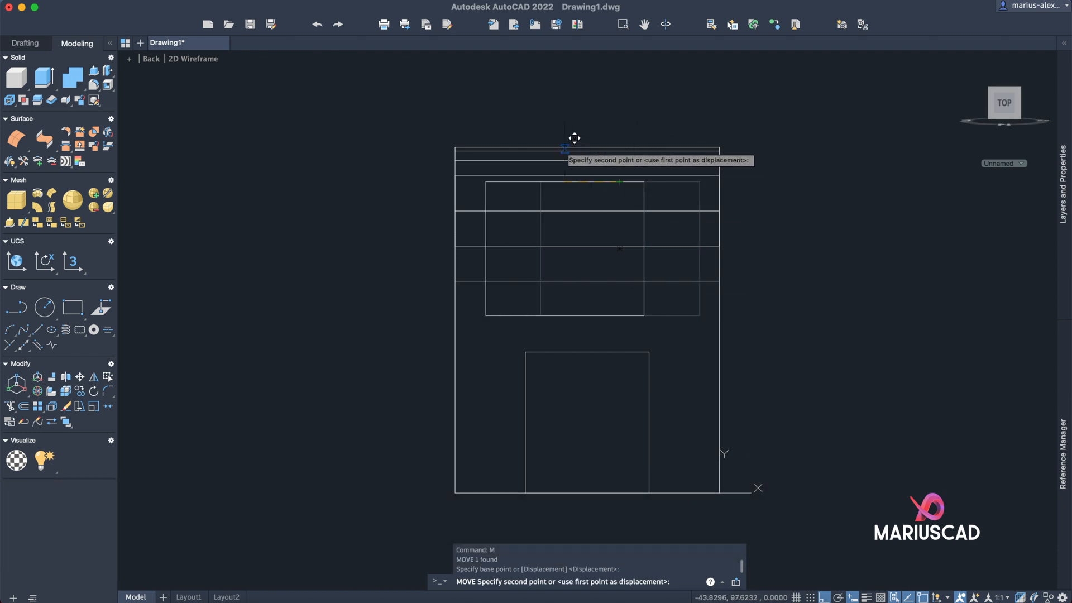
{"action": "mouse_move", "coordinate": [595, 137]}
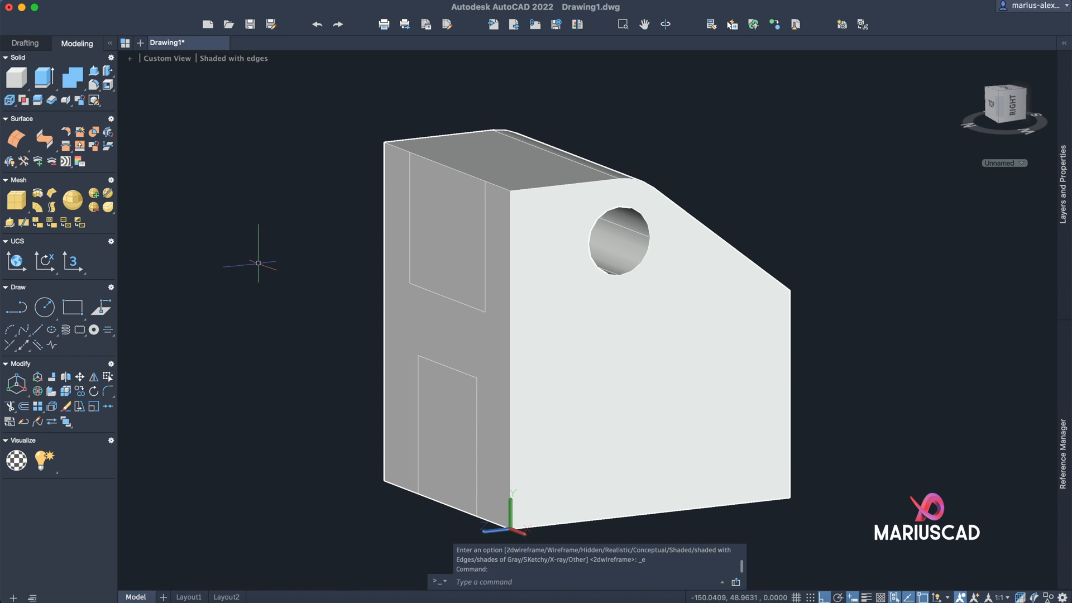
- Press-pull the rectangular openings through the bracket and view it straight on
{"action": "type", "text": "pres"}
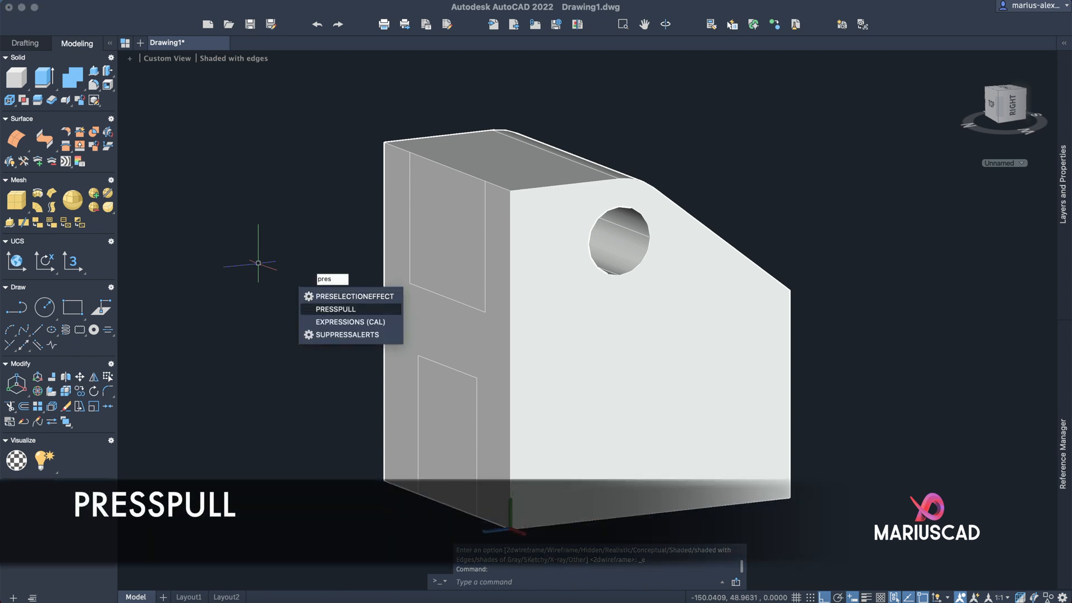
{"action": "left_click", "coordinate": [335, 308]}
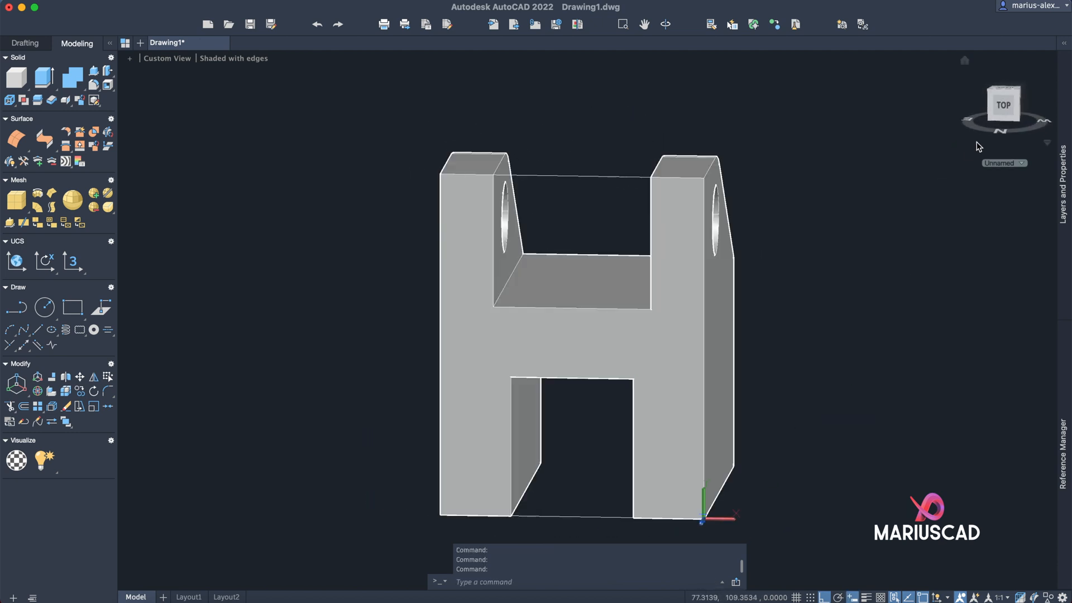
{"action": "left_click", "coordinate": [1003, 103]}
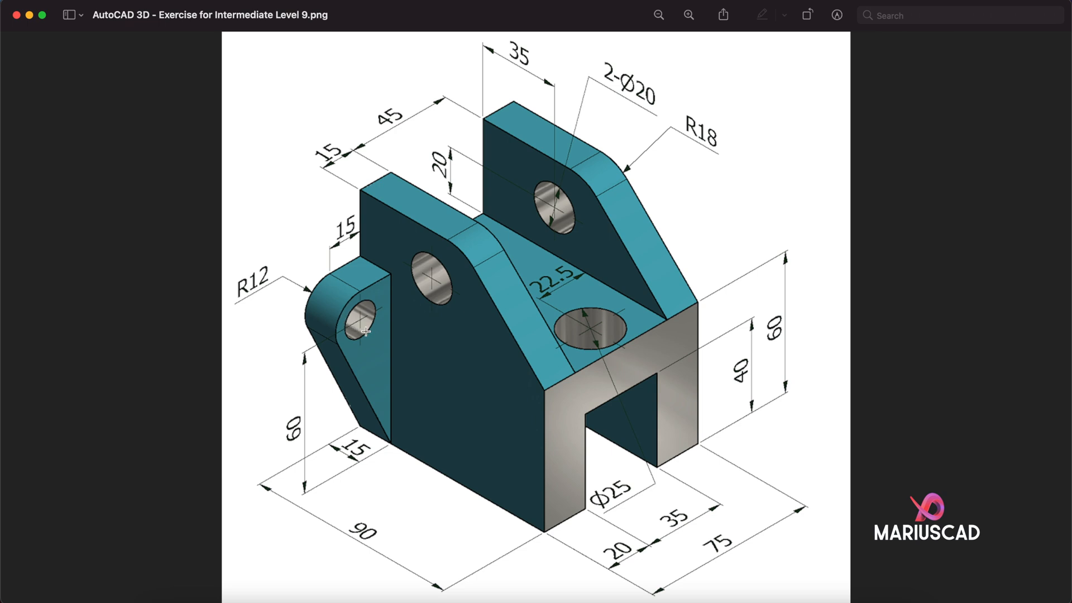
{"action": "mouse_move", "coordinate": [367, 310]}
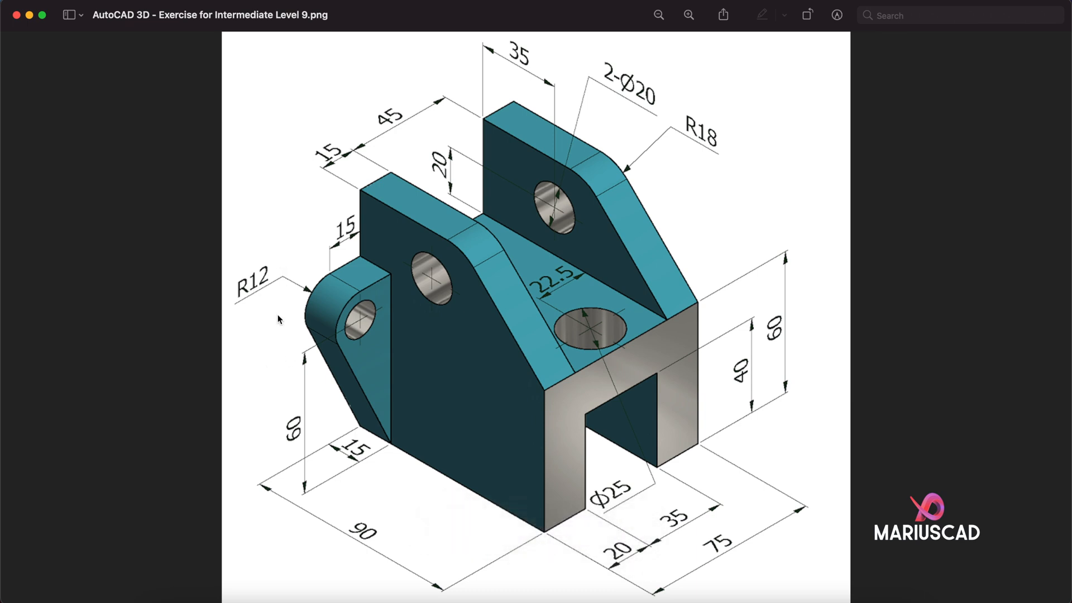
{"action": "mouse_move", "coordinate": [386, 279]}
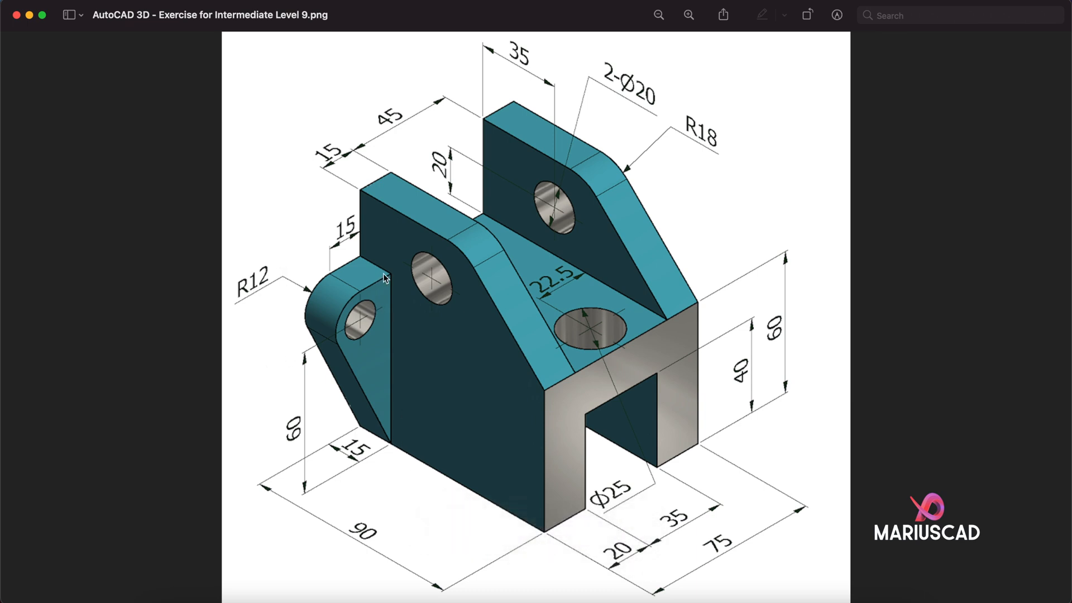
{"action": "mouse_move", "coordinate": [335, 454]}
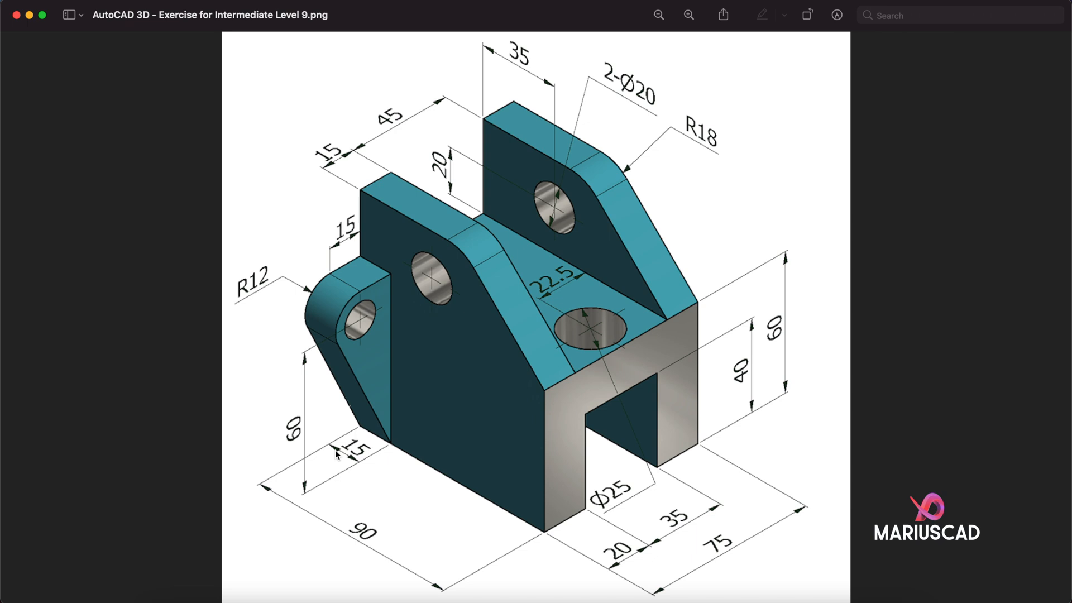
{"action": "mouse_move", "coordinate": [277, 175]}
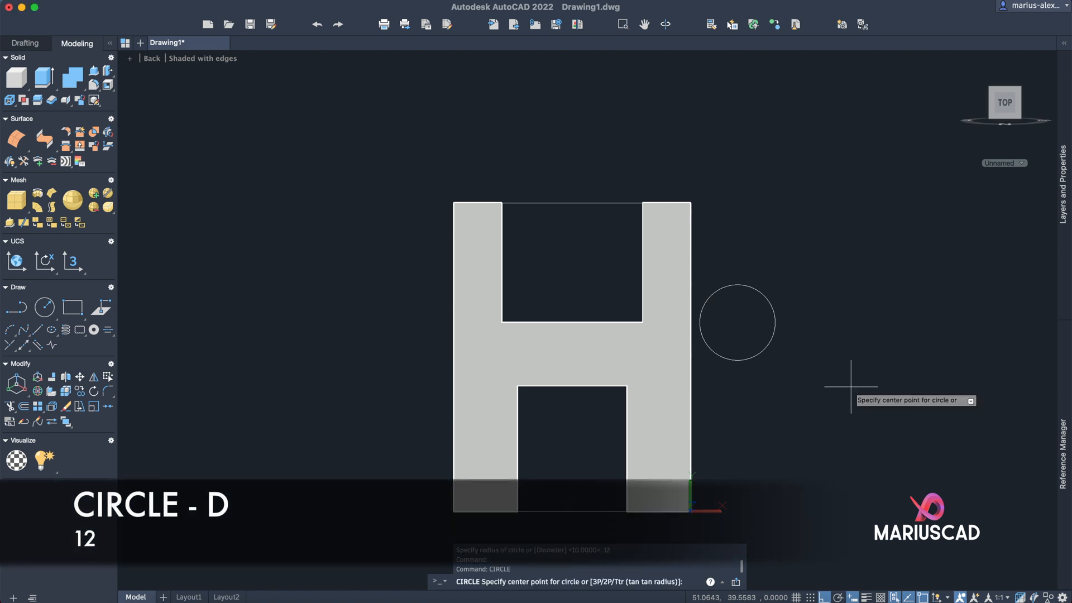
{"action": "mouse_move", "coordinate": [737, 322]}
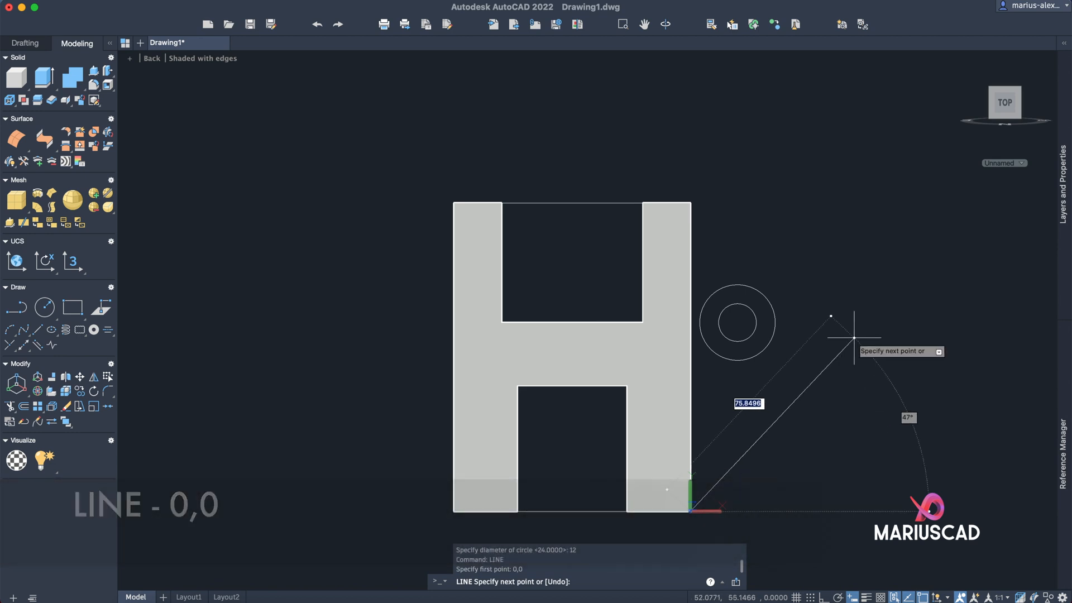
{"action": "mouse_move", "coordinate": [772, 336]}
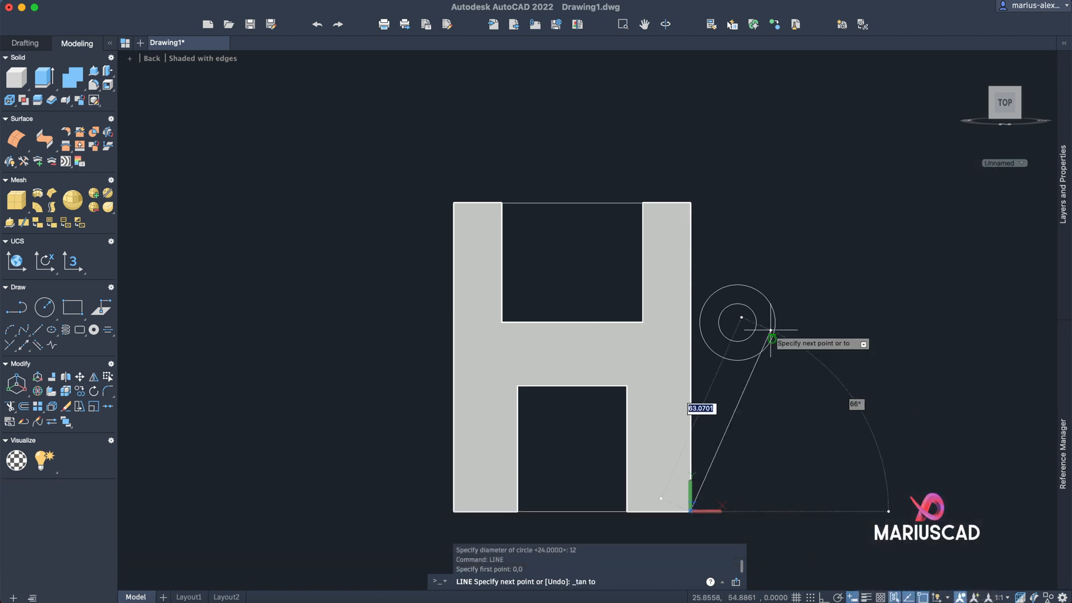
- Finish the tangent edge line of the side lug profile
{"action": "key", "text": "Escape"}
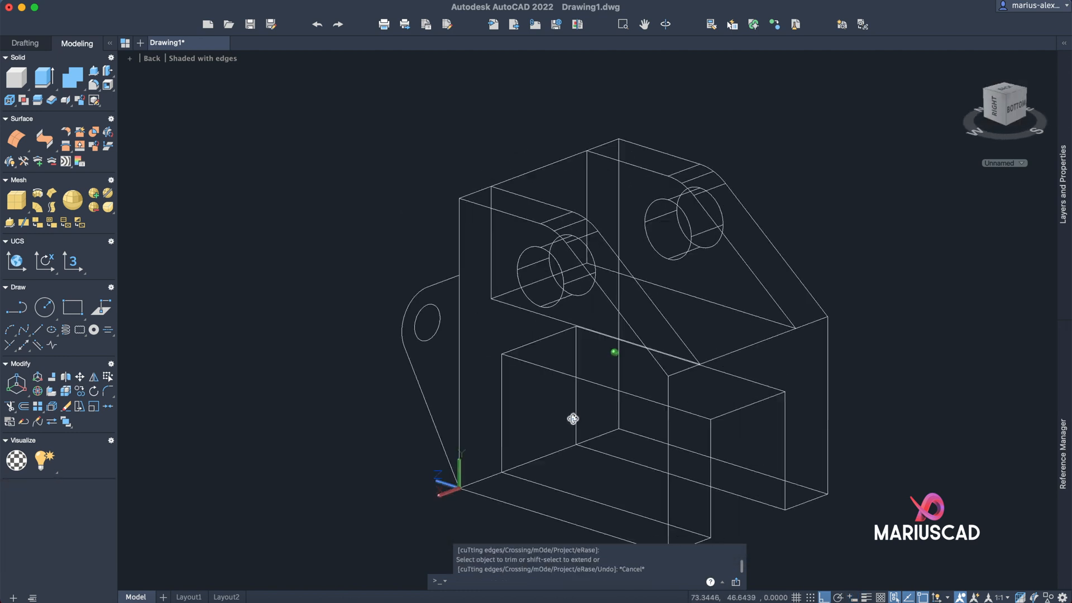
- Press-pull the lug 15 units and mirror it to the opposite side, keeping the original
{"action": "type", "text": "P"}
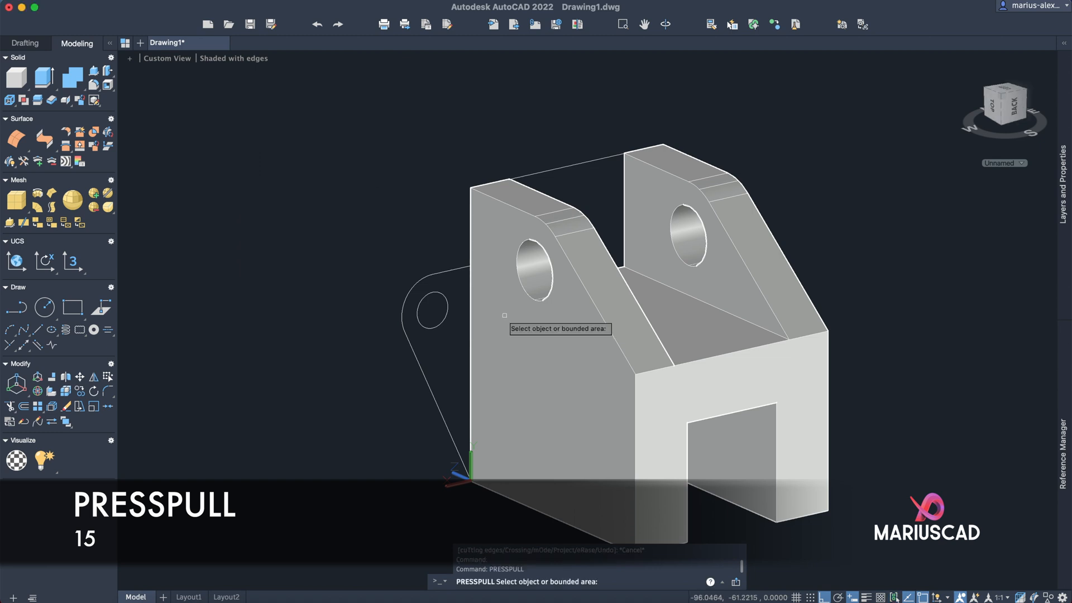
{"action": "left_click", "coordinate": [431, 322]}
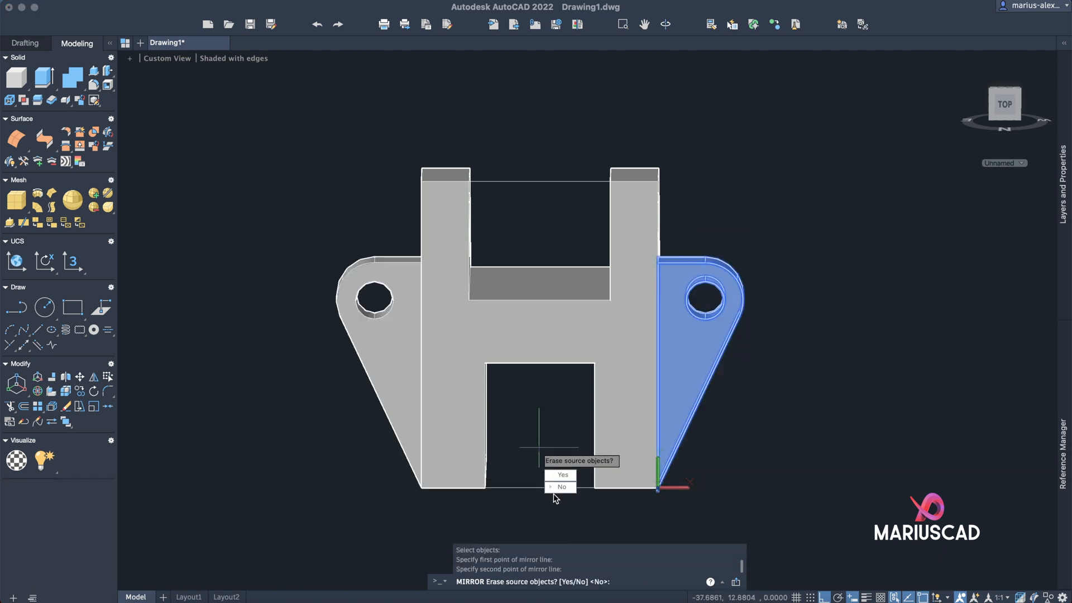
{"action": "left_click", "coordinate": [561, 486]}
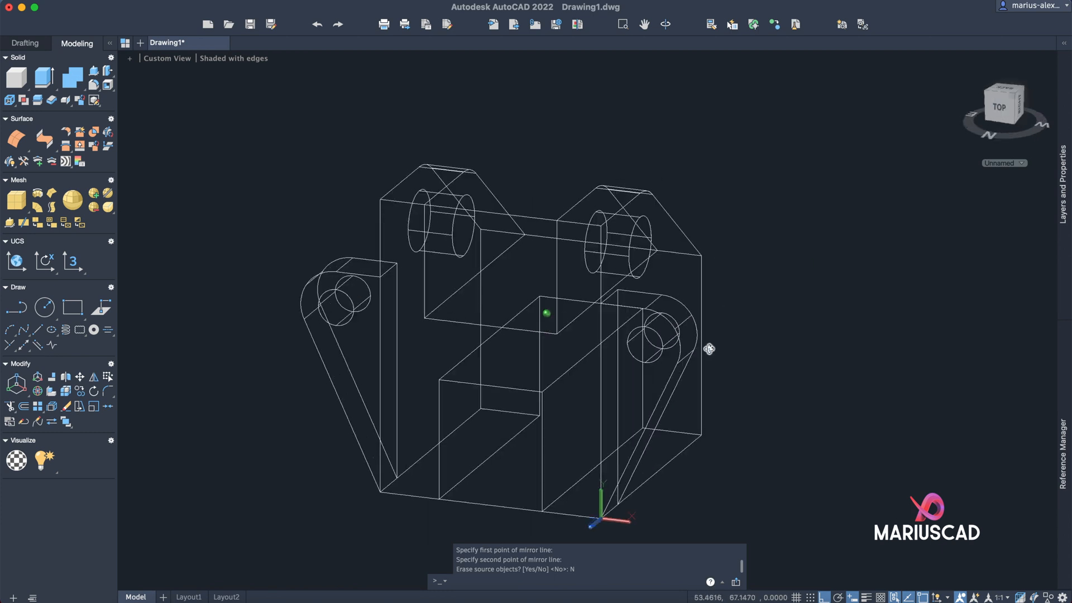
{"action": "left_click", "coordinate": [1004, 96]}
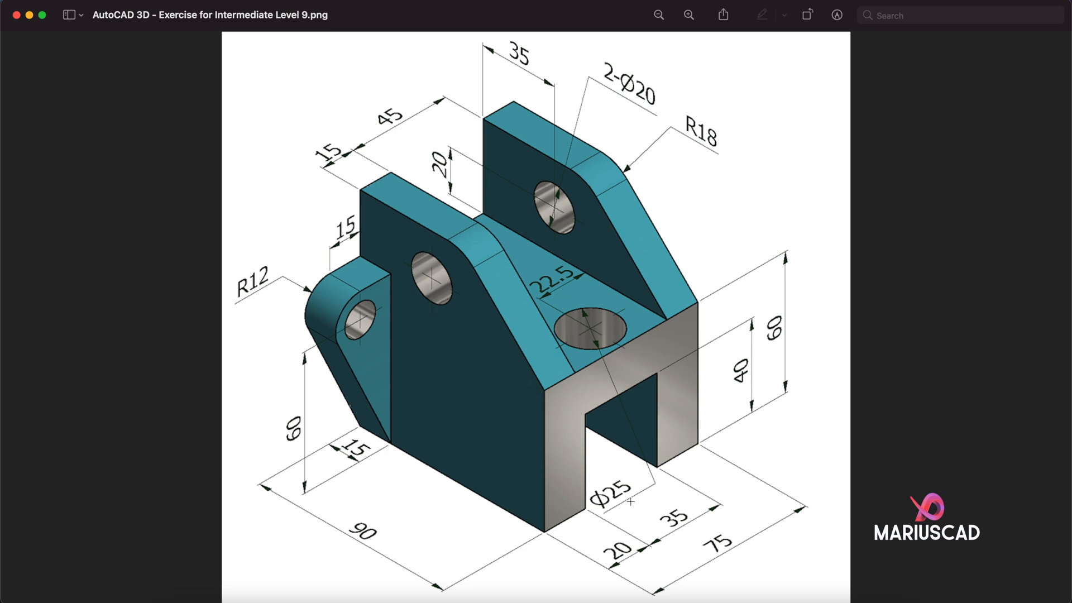
{"action": "mouse_move", "coordinate": [583, 367]}
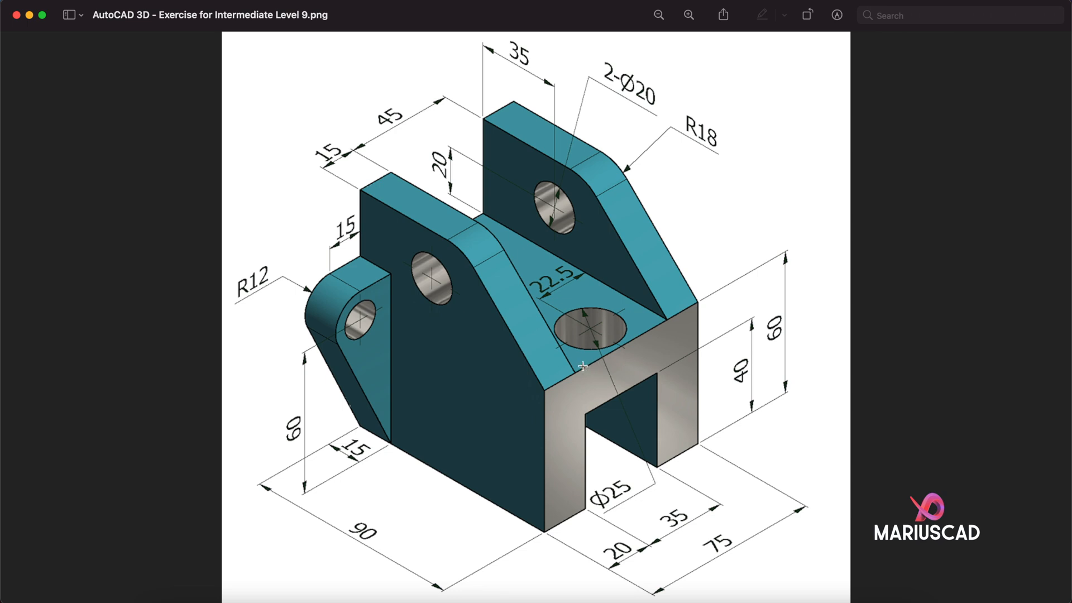
{"action": "mouse_move", "coordinate": [591, 374]}
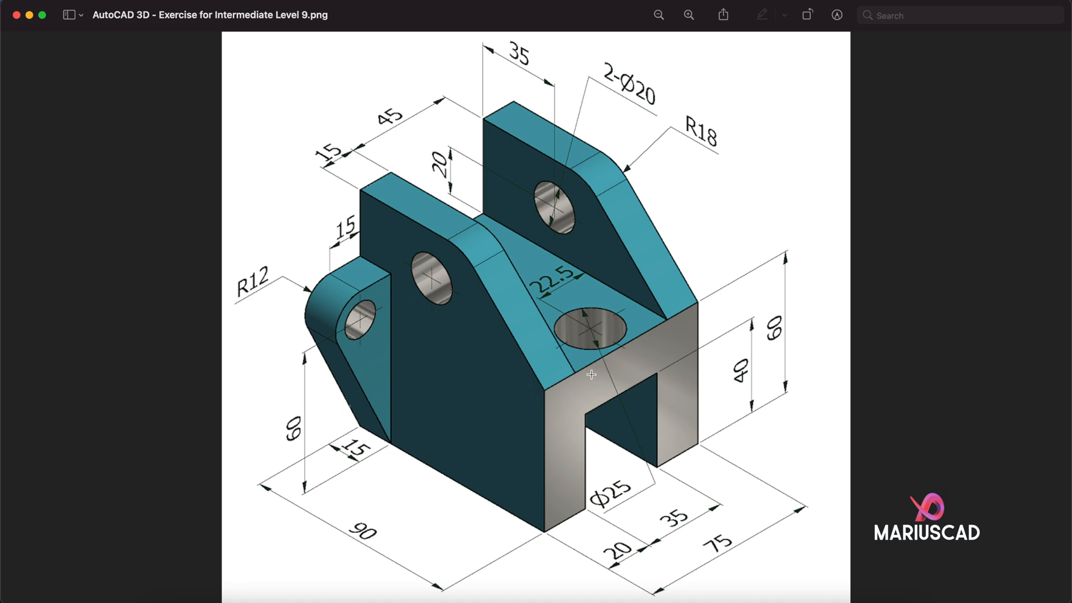
{"action": "mouse_move", "coordinate": [580, 373]}
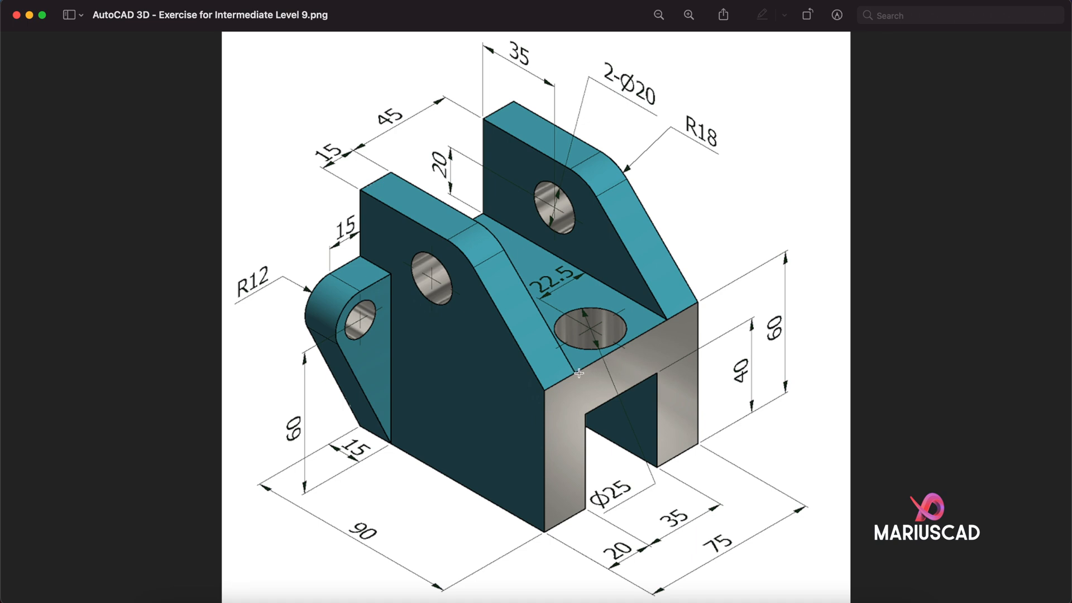
{"action": "mouse_move", "coordinate": [573, 368]}
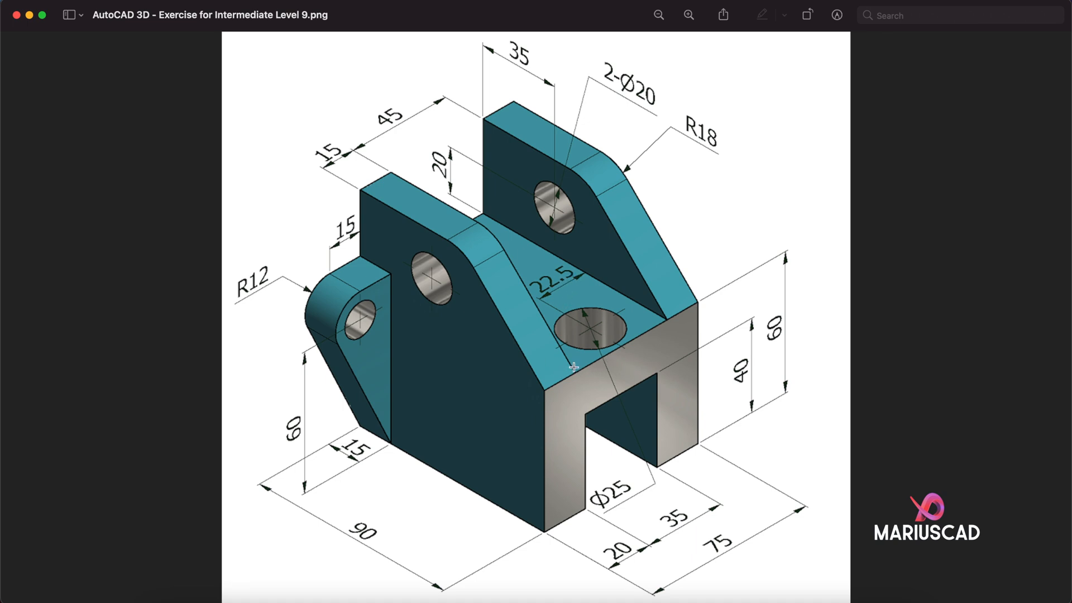
{"action": "mouse_move", "coordinate": [579, 318]}
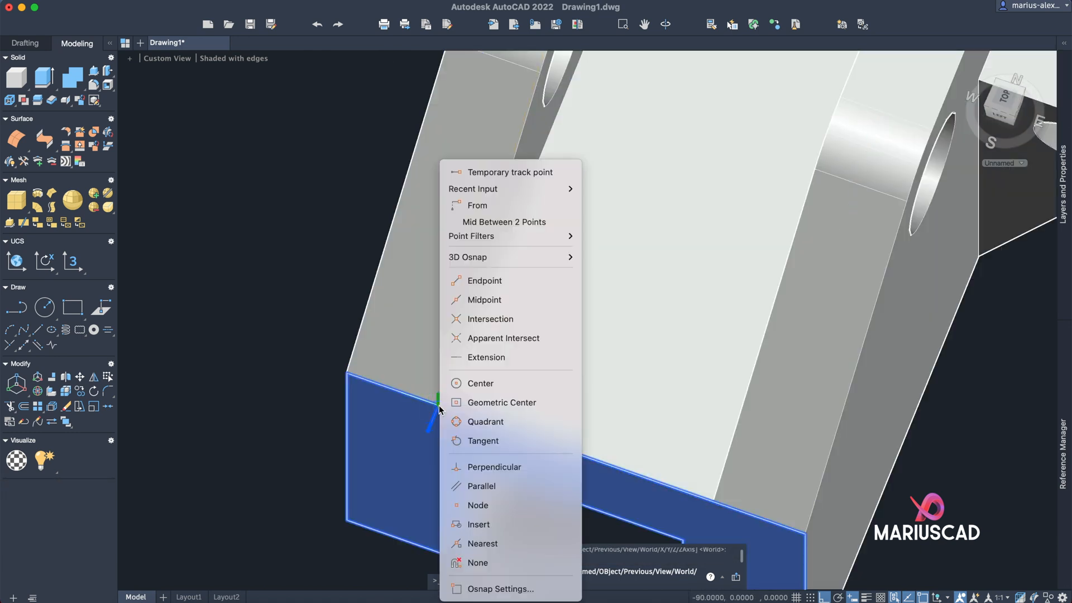
- Set the UCS on the top face corner, draw a Ø25 circle at 22.5,15 and press-pull it through
{"action": "left_click", "coordinate": [484, 280]}
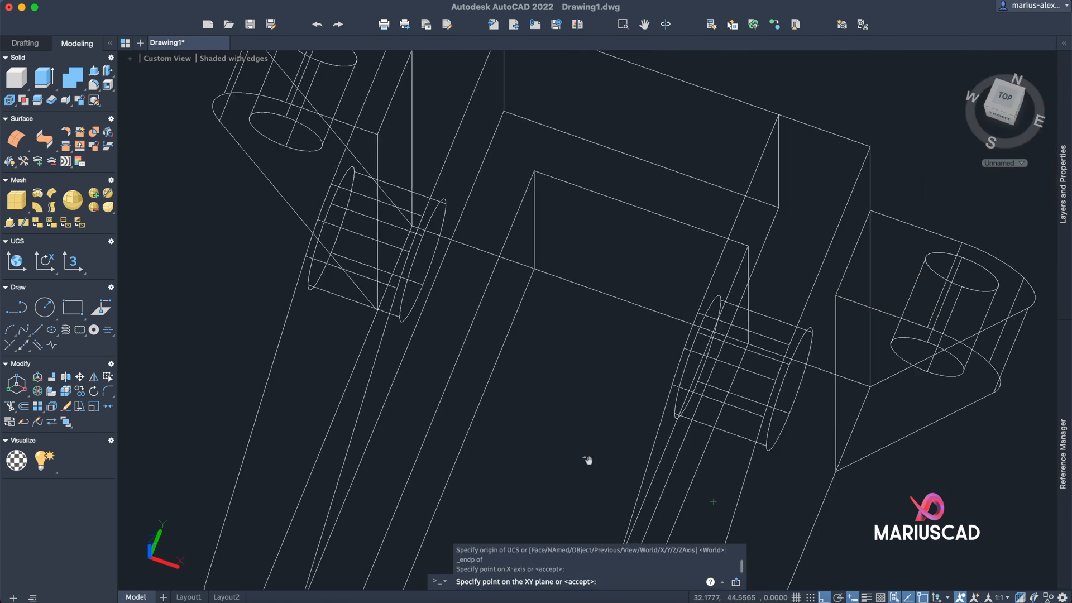
{"action": "left_click", "coordinate": [491, 124]}
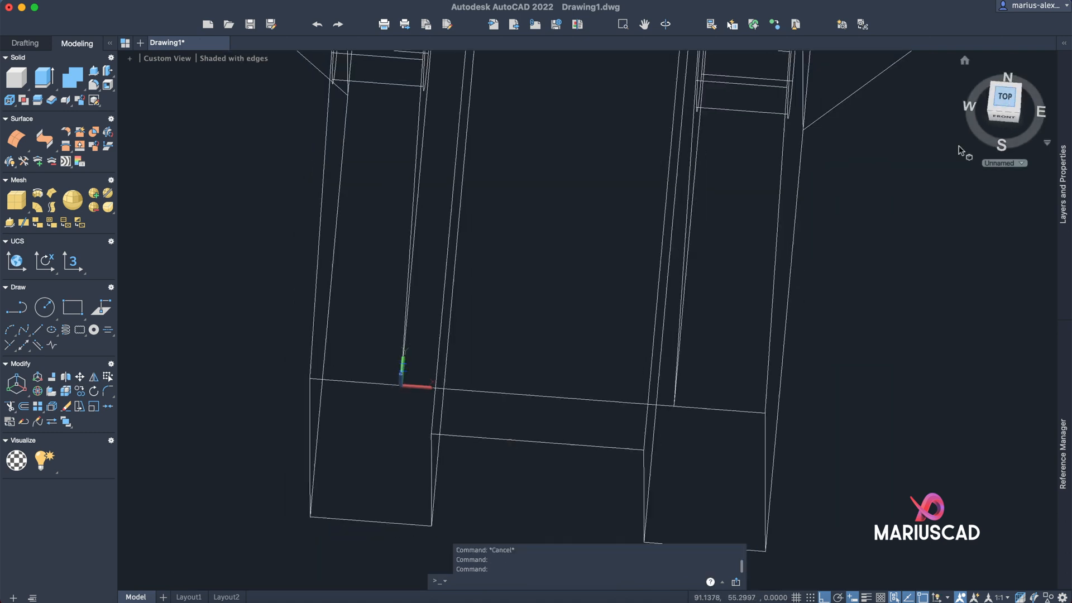
{"action": "type", "text": "circle"}
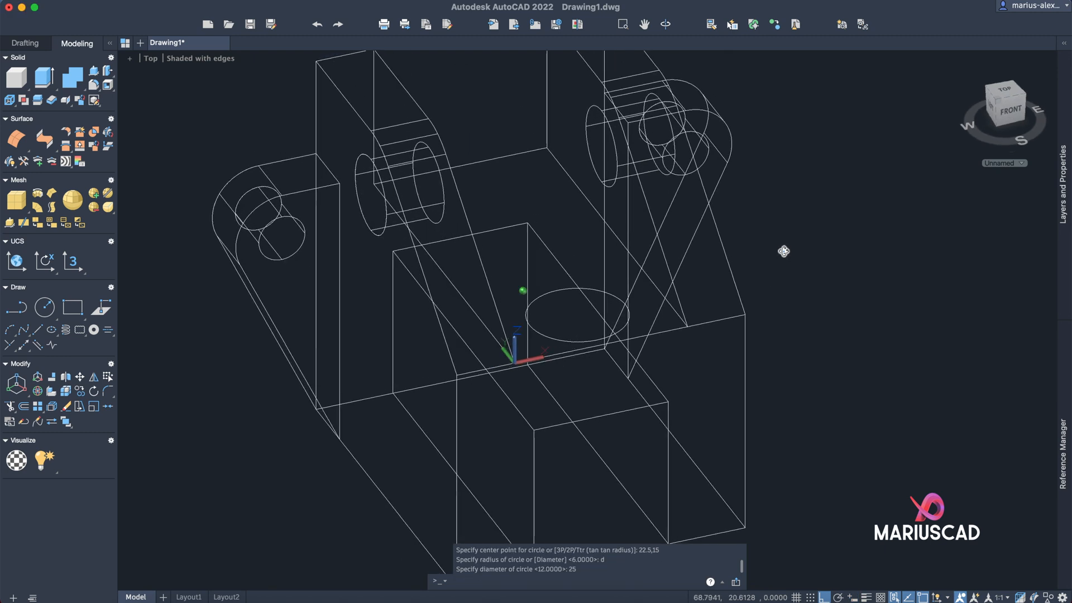
{"action": "type", "text": "pres"}
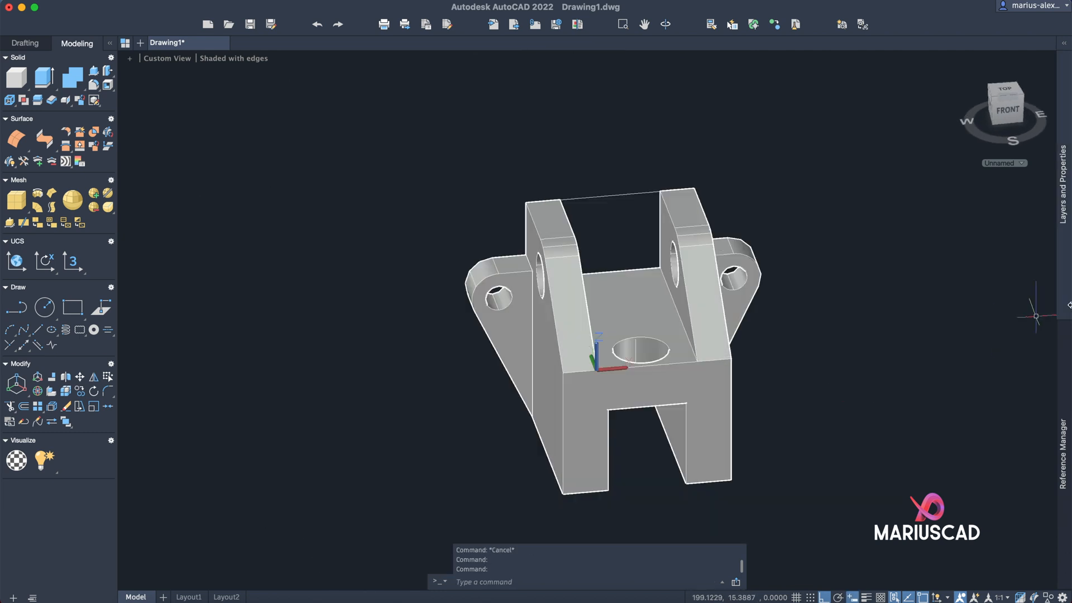
{"action": "mouse_move", "coordinate": [726, 417]}
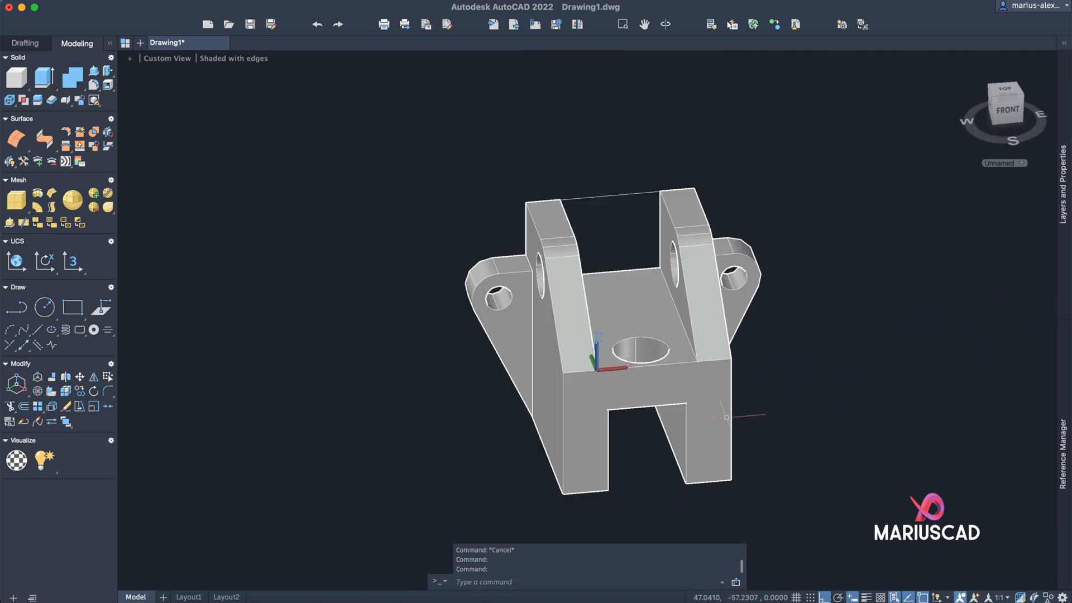